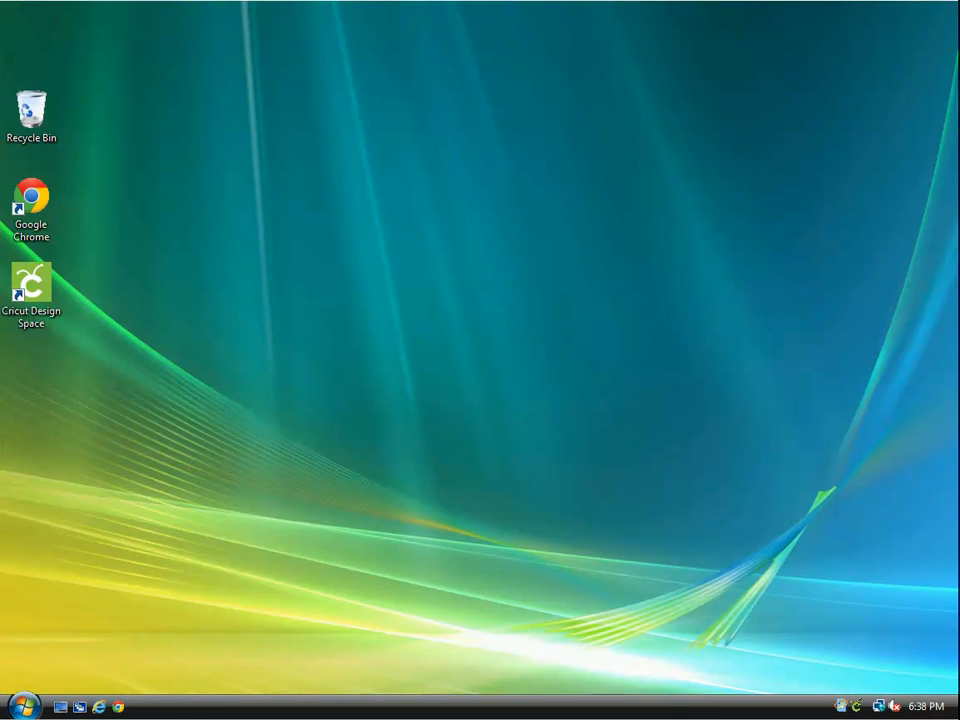
# Step: Search the Start menu for 'run' so the Run program appears under Programs
pyautogui.click(25, 703)
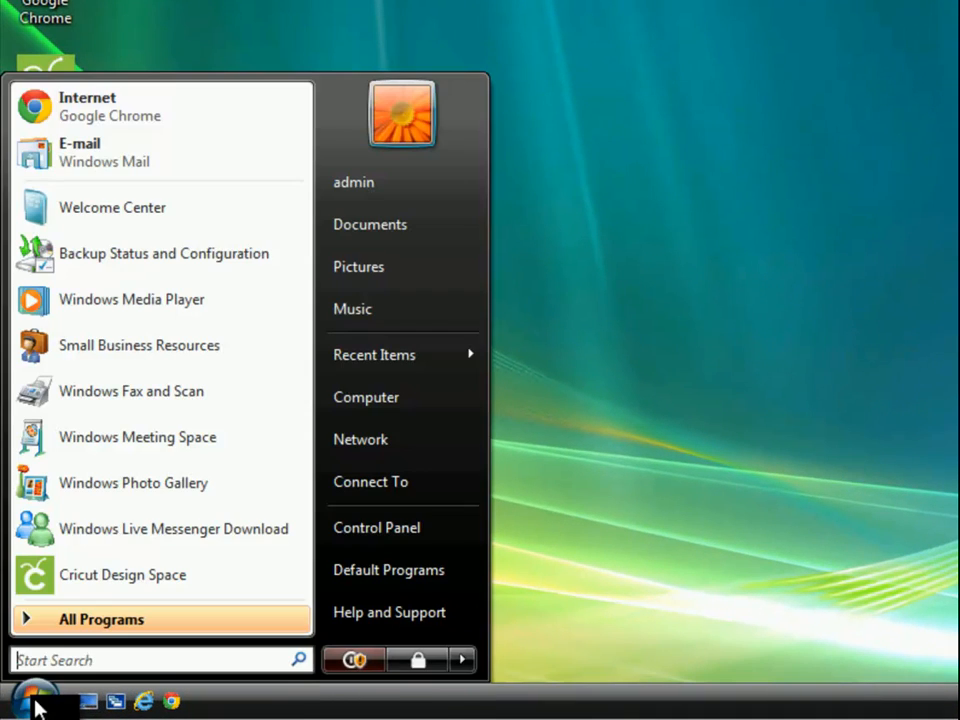
pyautogui.click(150, 660)
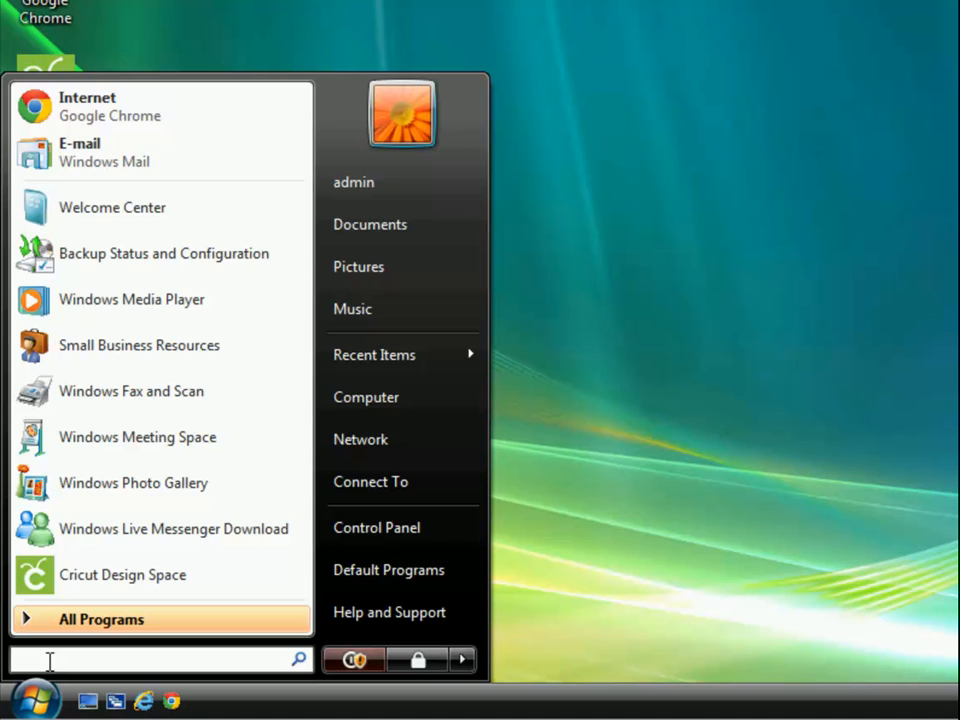
pyautogui.write('run')
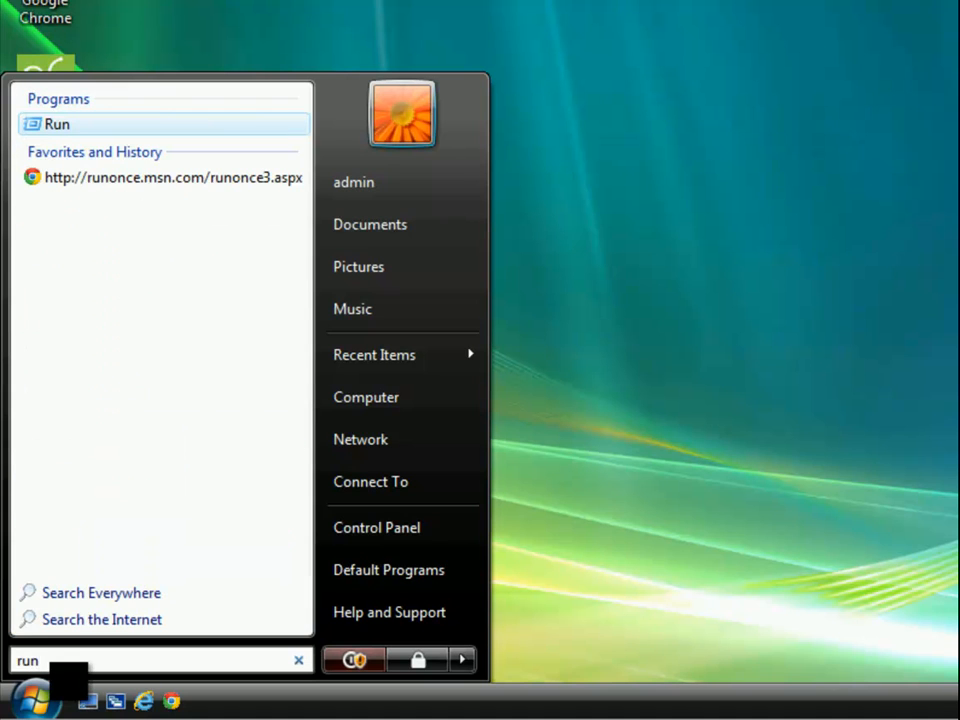
pyautogui.moveTo(57, 124)
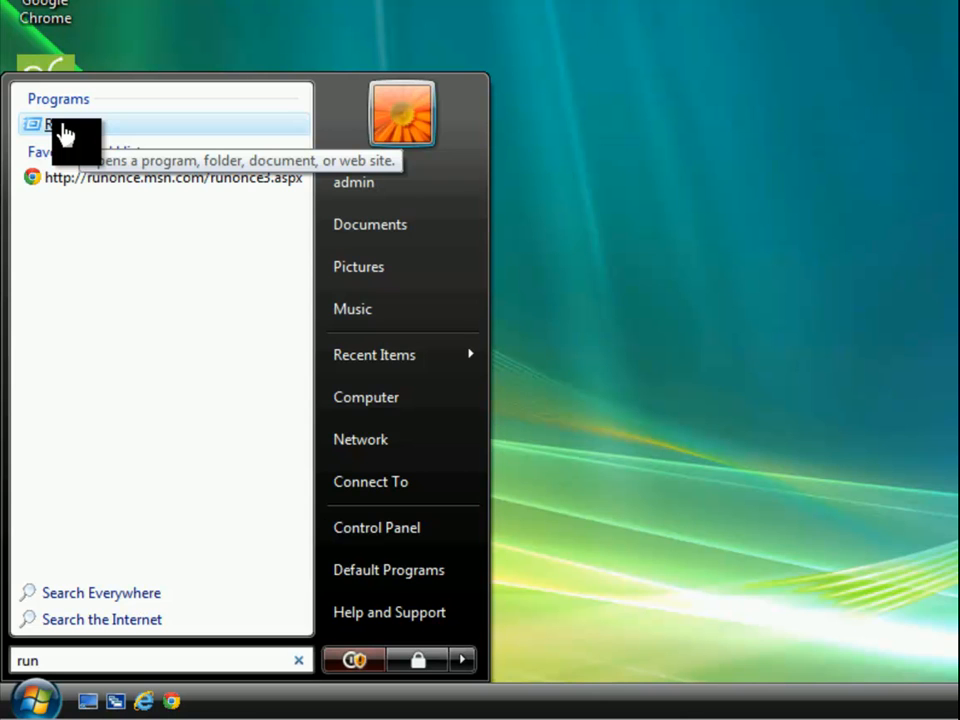
# Step: Launch services.msc from the Run dialog
pyautogui.click(65, 124)
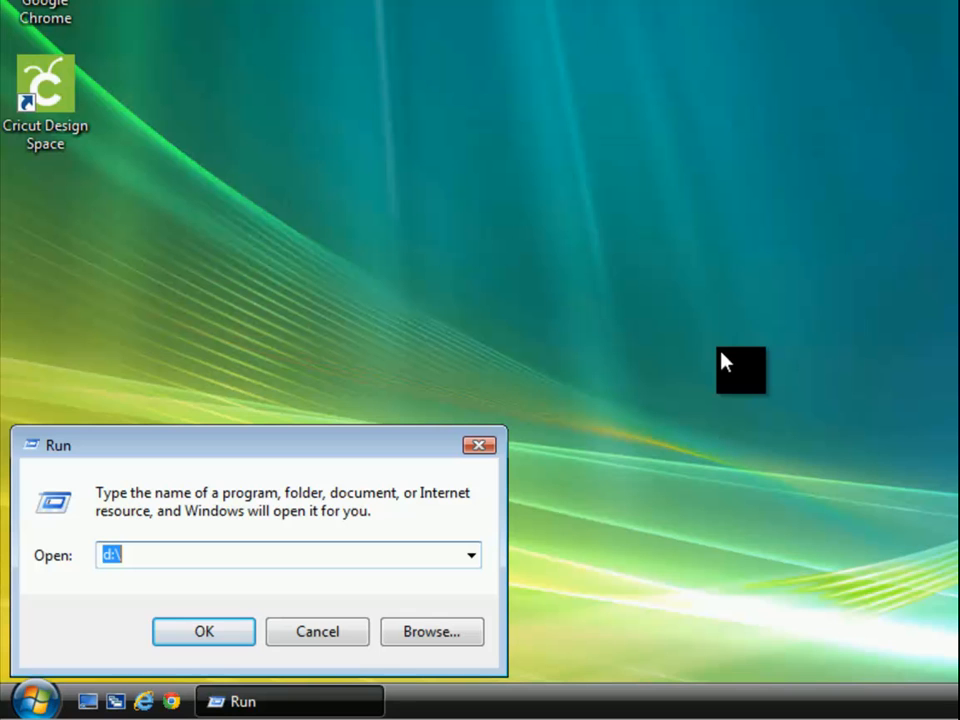
pyautogui.moveTo(757, 313)
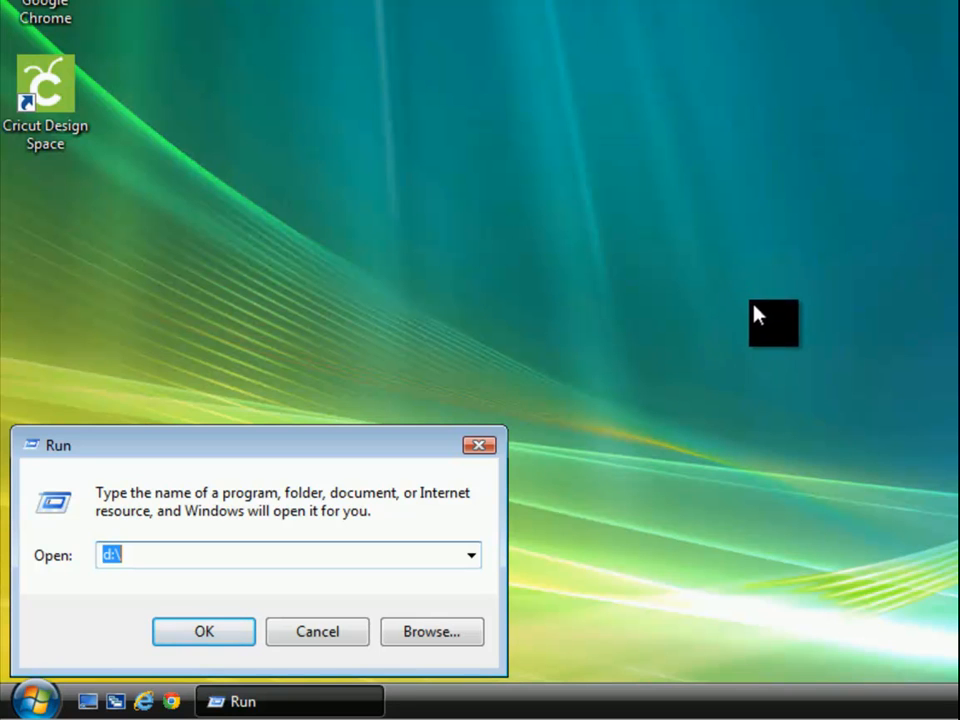
pyautogui.click(110, 555)
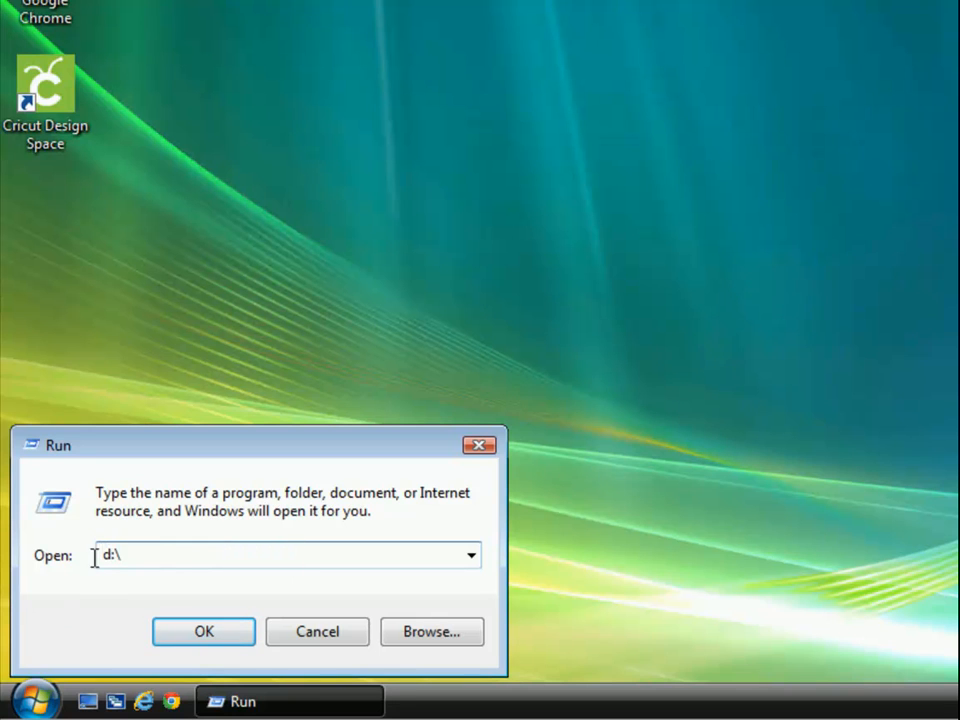
pyautogui.write('services.msc')
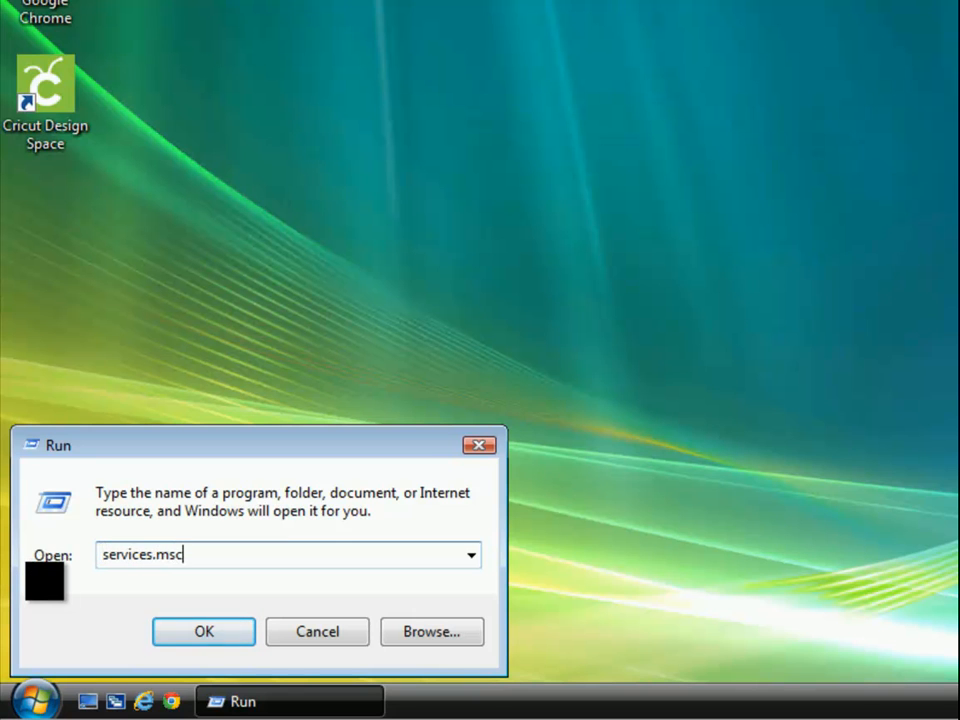
pyautogui.click(203, 631)
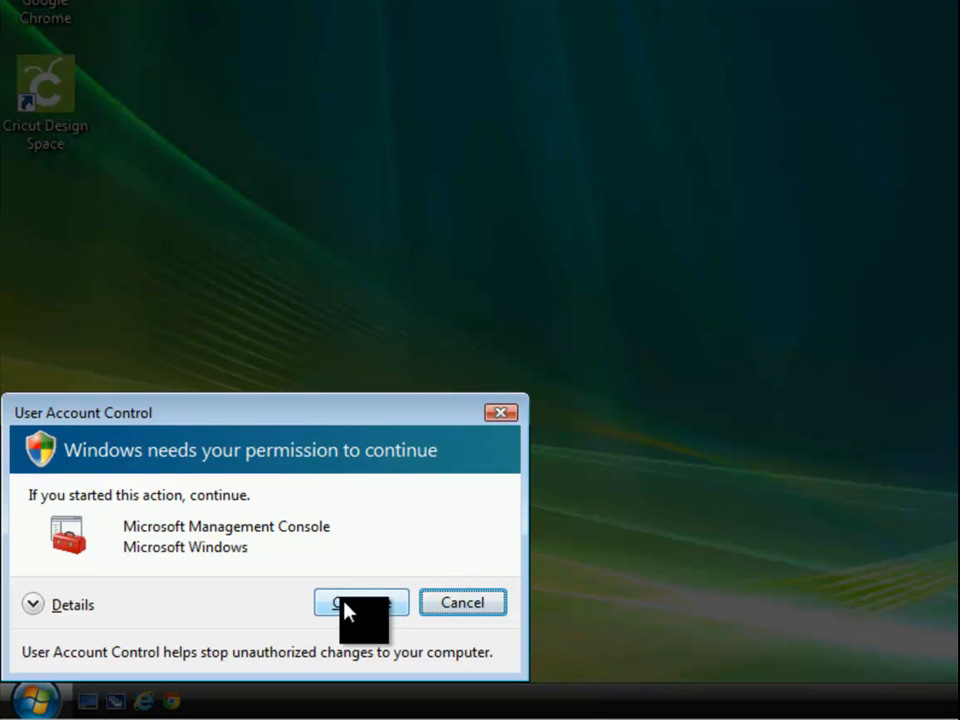
# Step: Approve the console permission prompt and select Superfetch in the services list
pyautogui.click(361, 602)
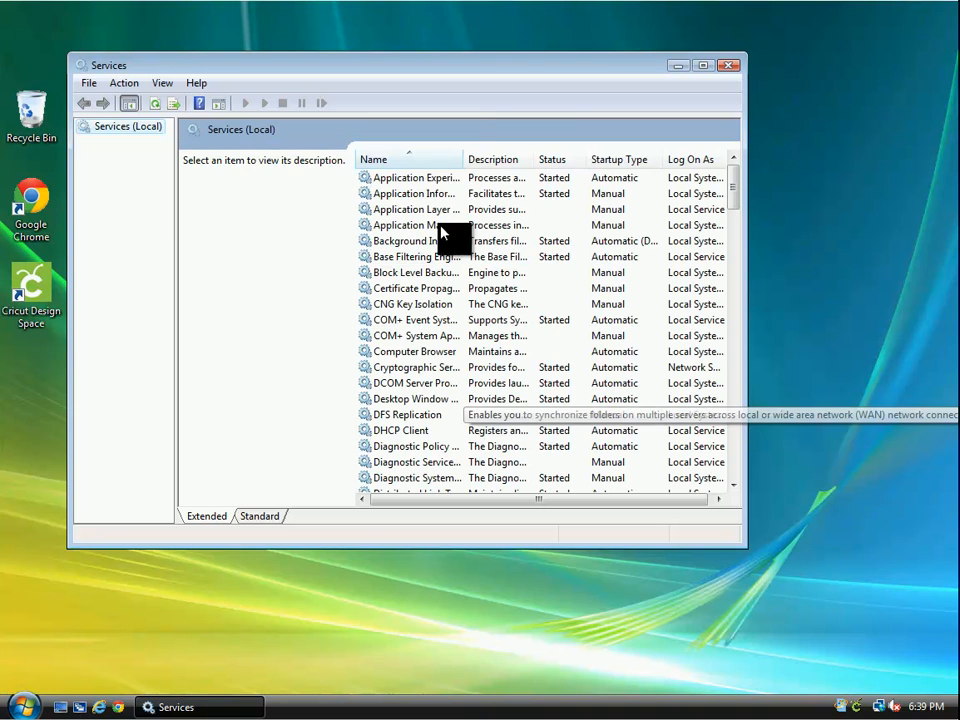
pyautogui.moveTo(295, 78)
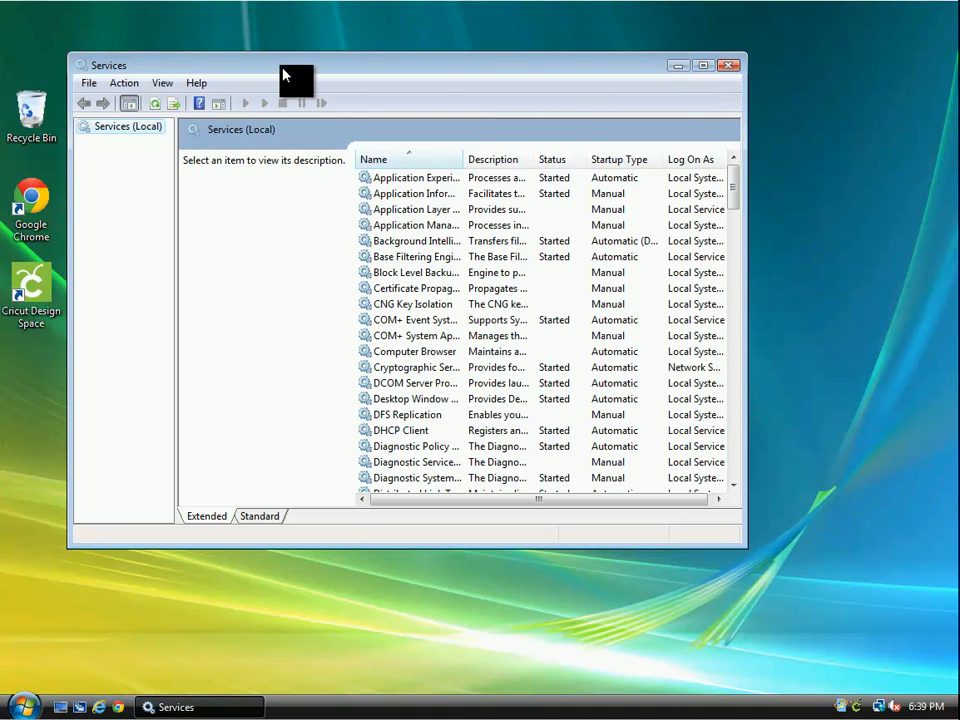
pyautogui.moveTo(758, 560)
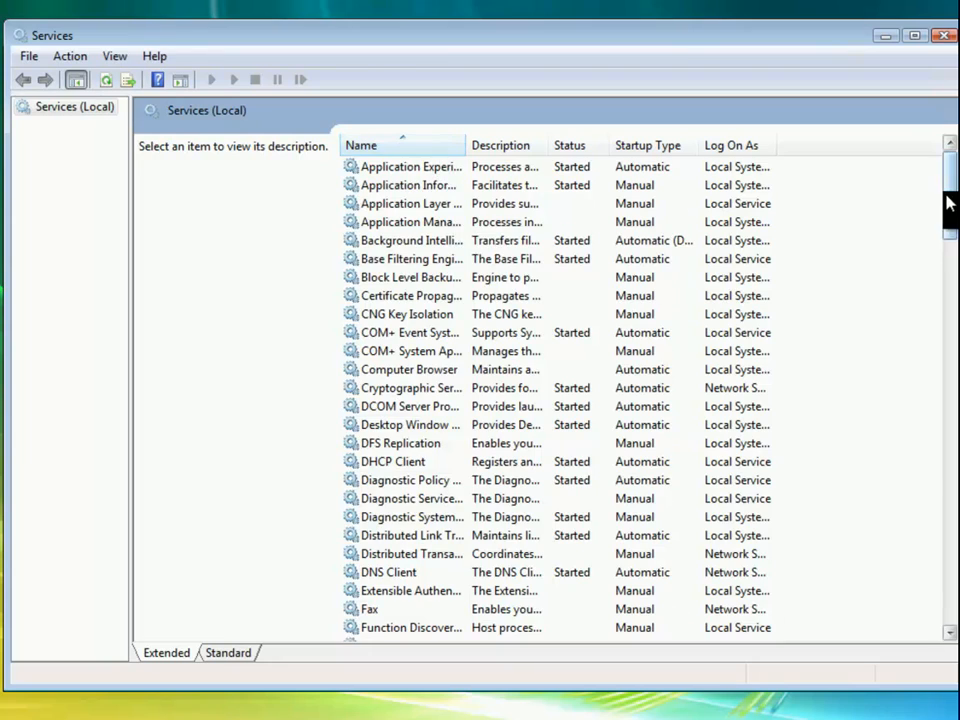
pyautogui.scroll(-3)
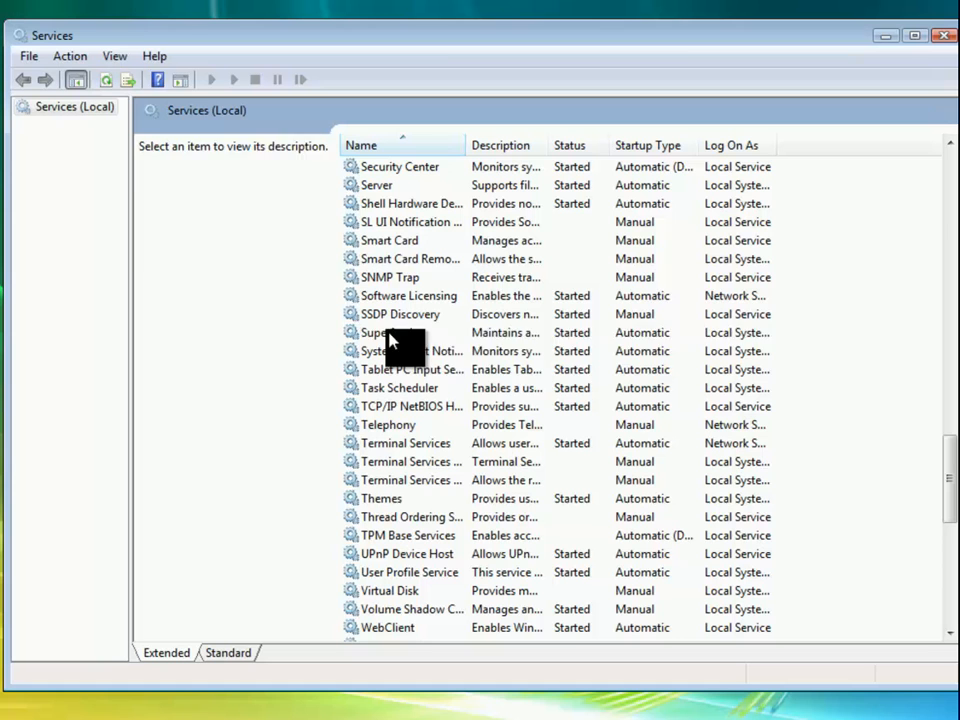
pyautogui.click(389, 332)
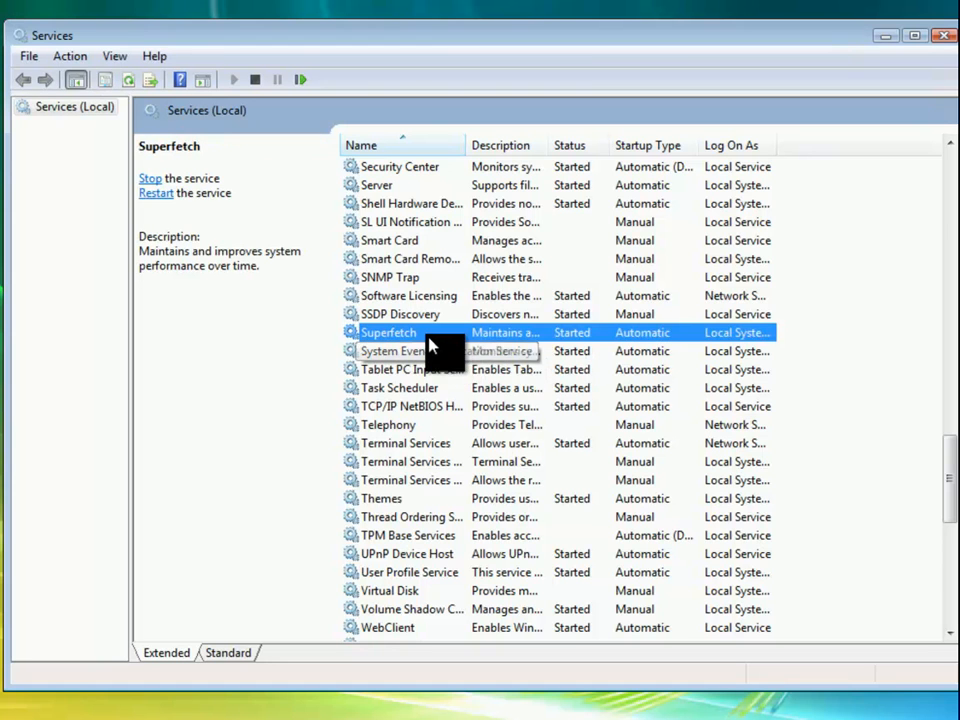
# Step: Stop Superfetch, set its startup type to Disabled, and close the Services console
pyautogui.doubleClick(388, 332)
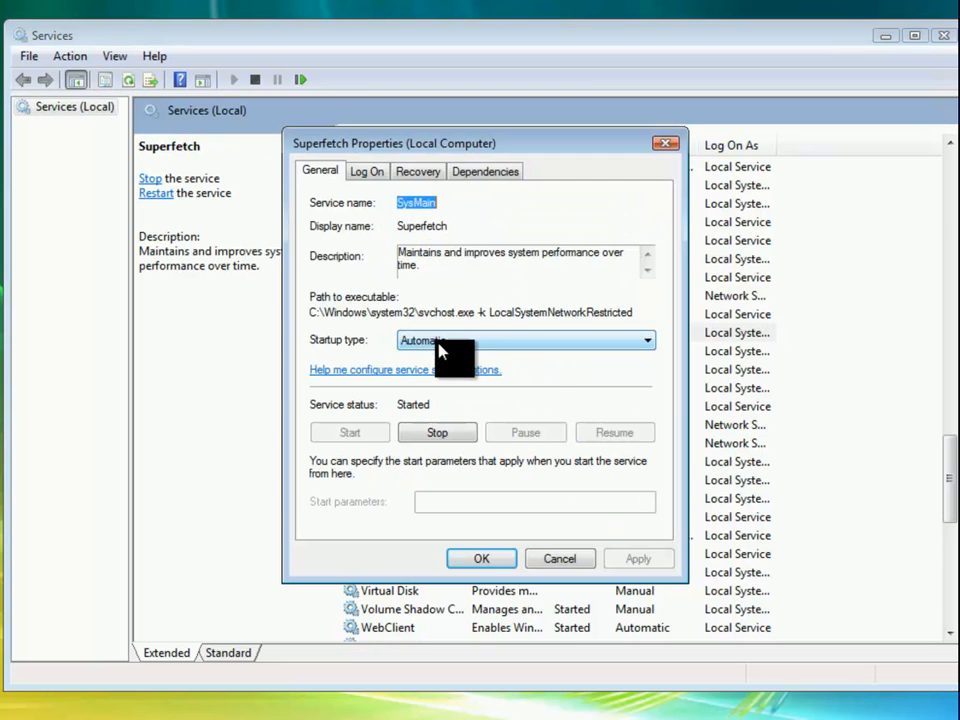
pyautogui.click(645, 340)
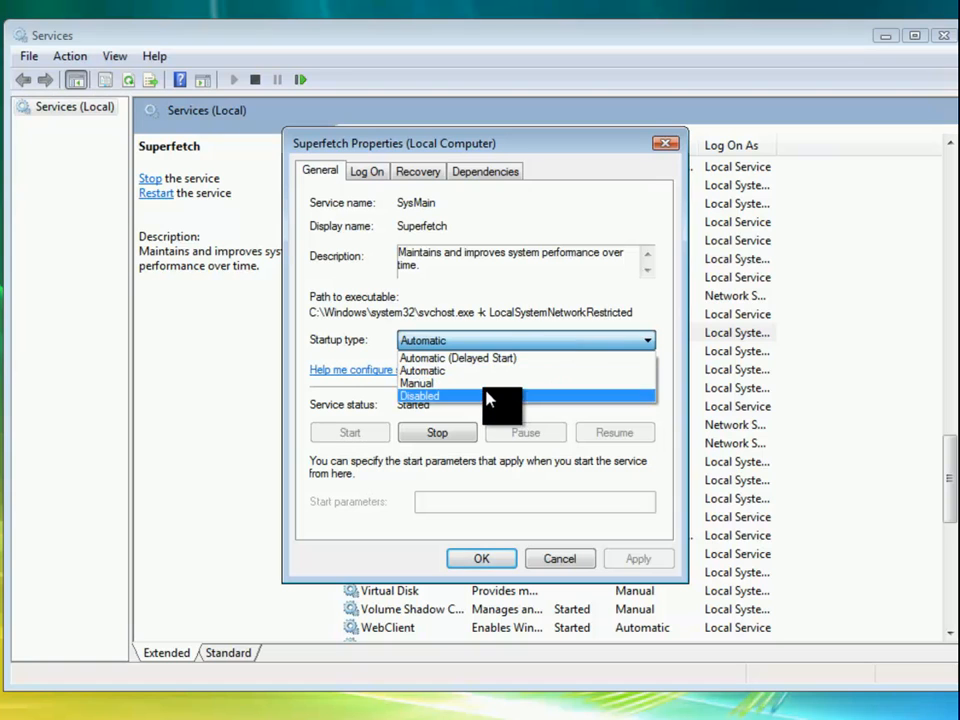
pyautogui.click(420, 395)
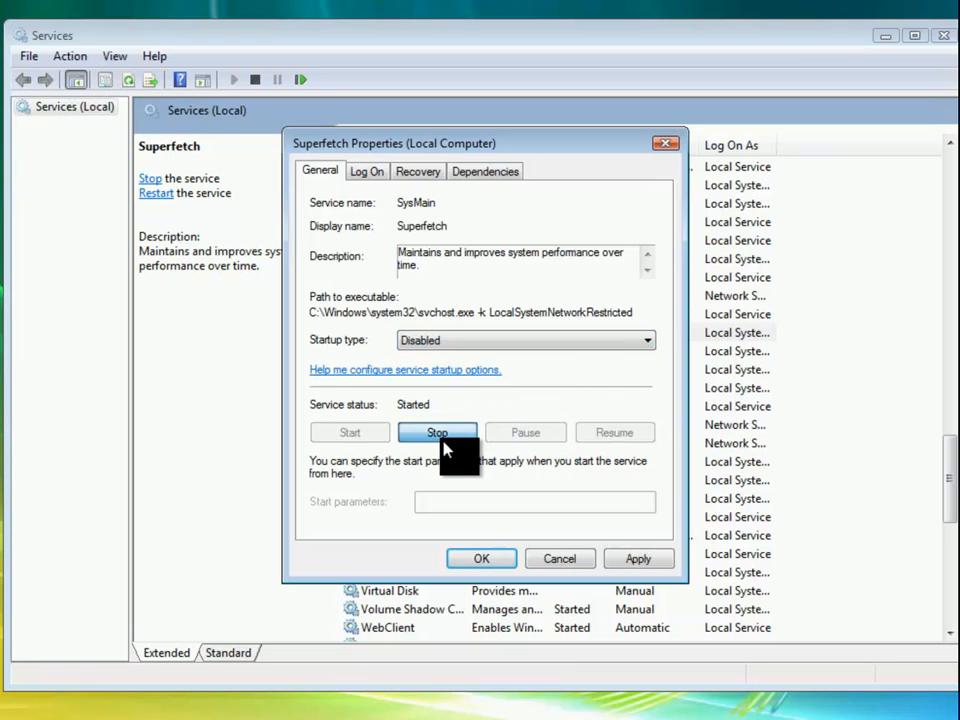
pyautogui.click(437, 432)
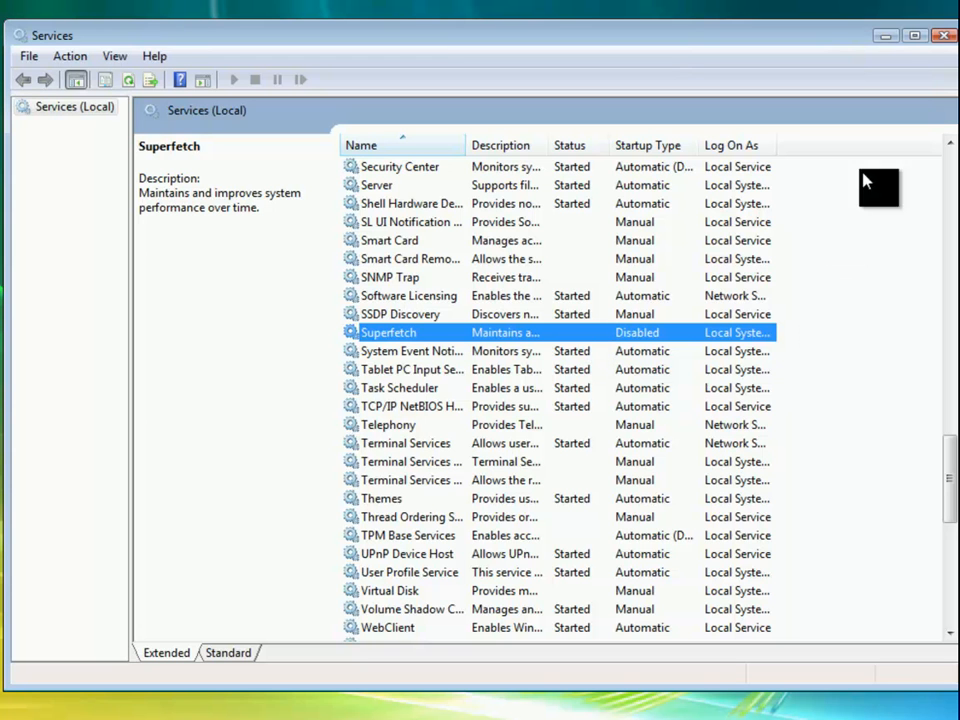
pyautogui.click(943, 35)
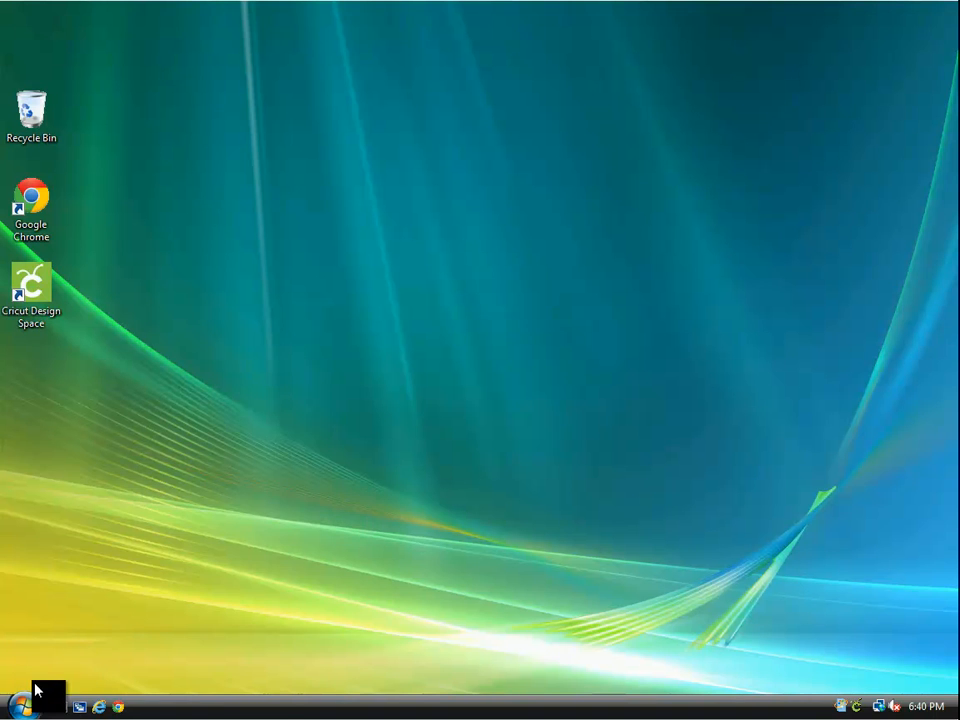
# Step: Uncheck 'Index this drive for faster searching' in Local Disk (C:) properties
pyautogui.click(15, 697)
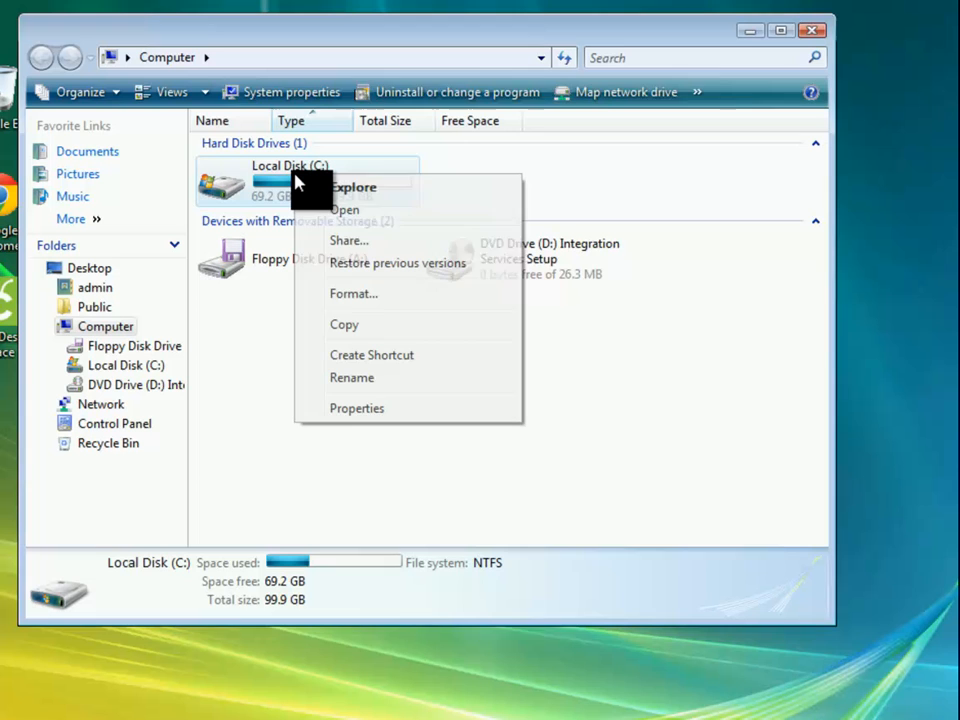
pyautogui.moveTo(405, 345)
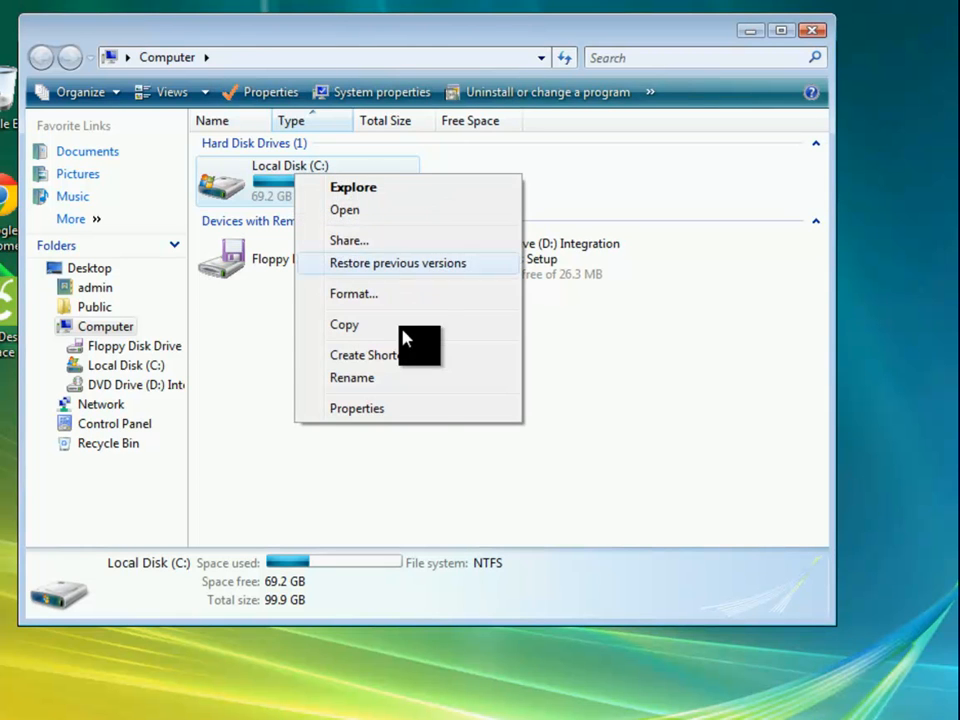
pyautogui.click(357, 408)
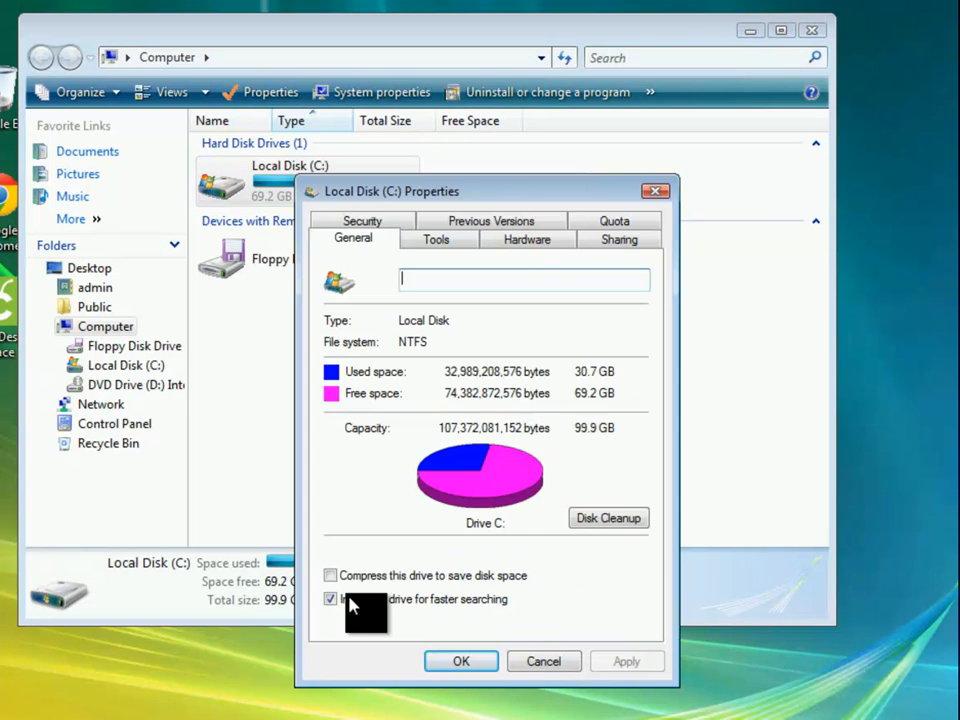
pyautogui.click(330, 598)
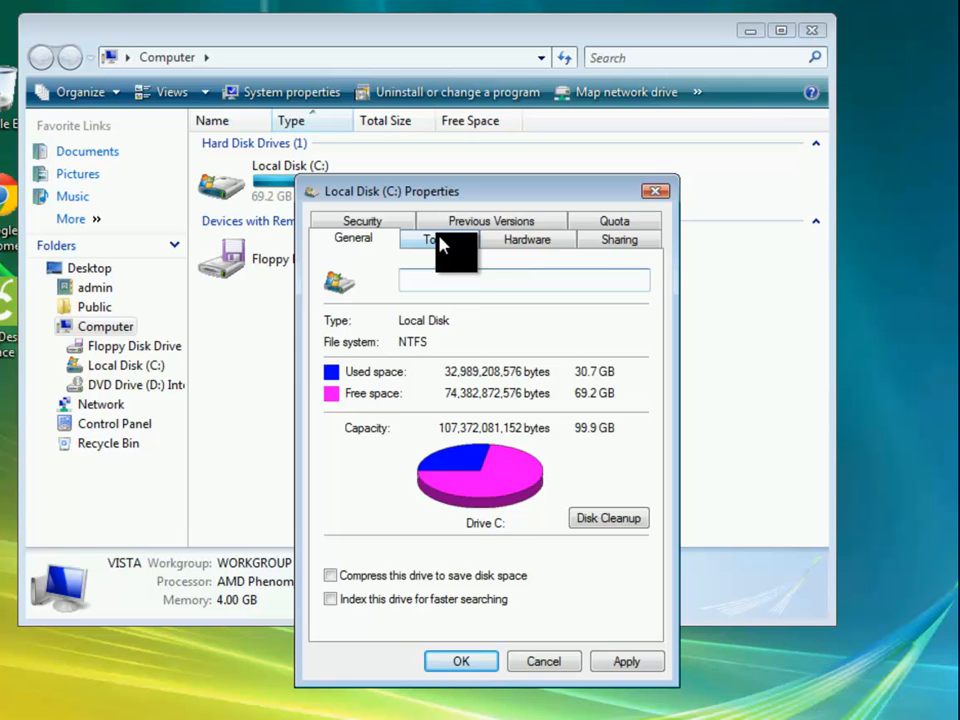
# Step: Turn off 'Run on a schedule' in Disk Defragmenter and return to the General tab
pyautogui.click(436, 238)
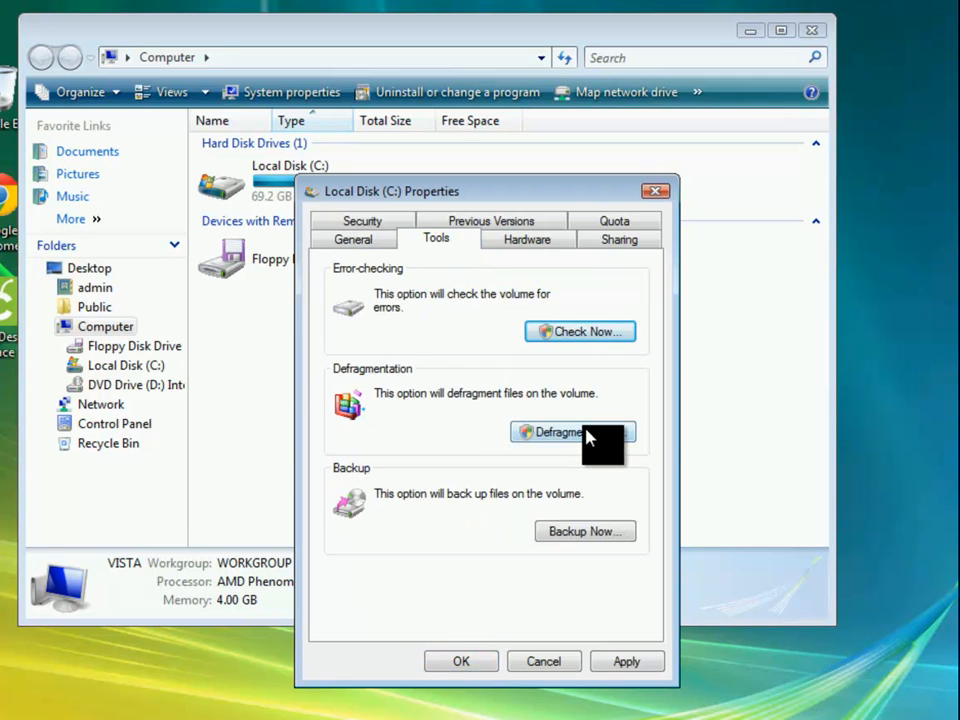
pyautogui.click(565, 431)
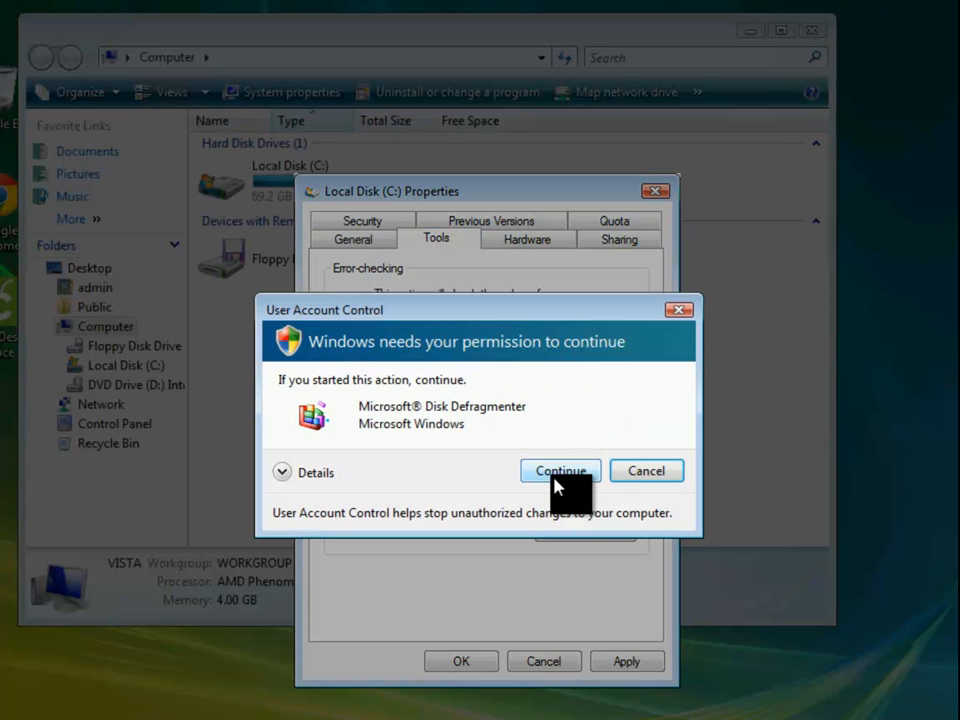
pyautogui.click(560, 471)
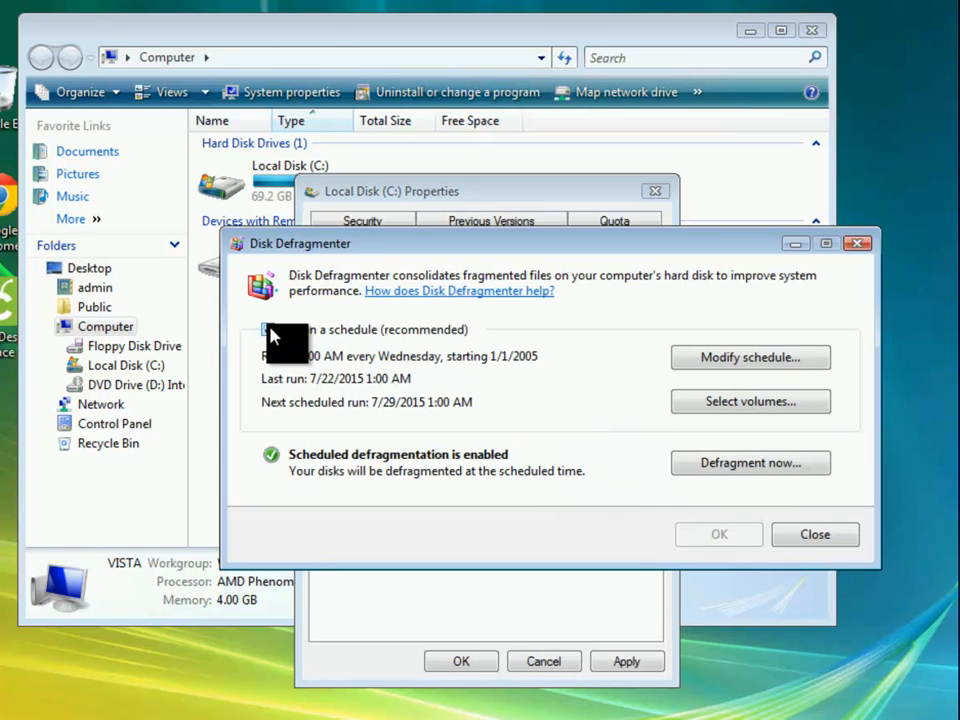
pyautogui.click(268, 329)
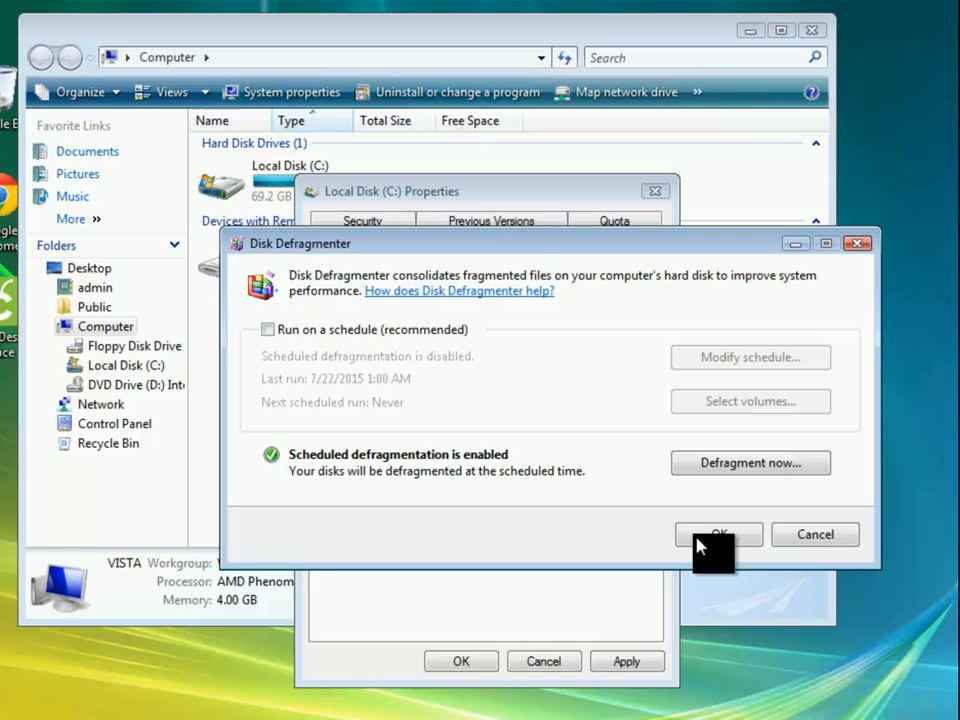
pyautogui.click(719, 534)
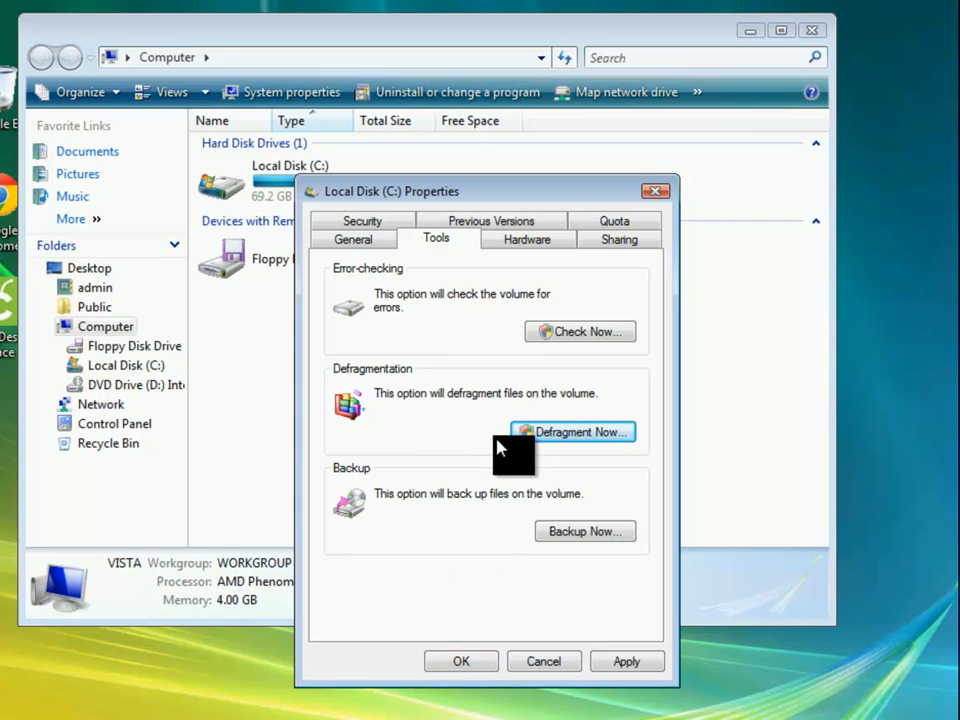
pyautogui.click(353, 238)
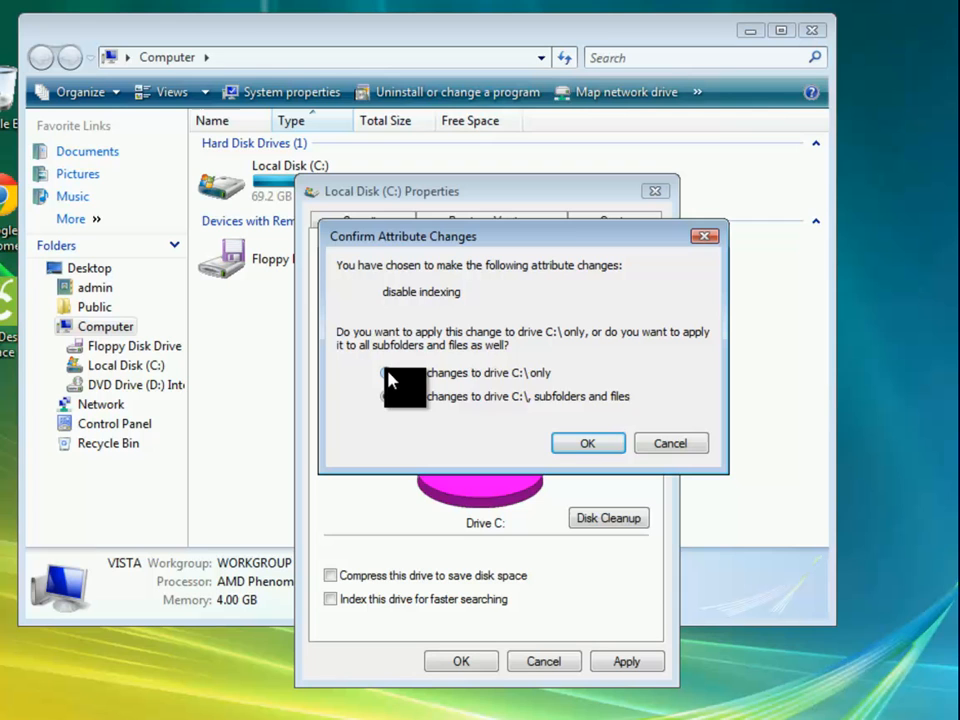
# Step: Apply the indexing change to drive C:\ only and approve both permission prompts
pyautogui.click(386, 372)
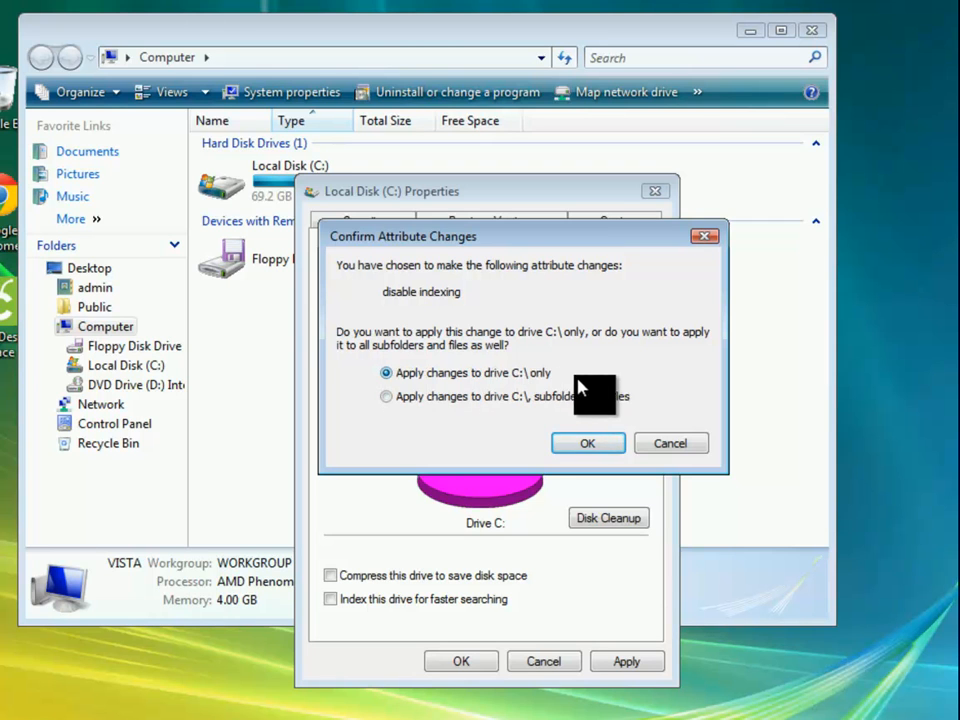
pyautogui.click(587, 443)
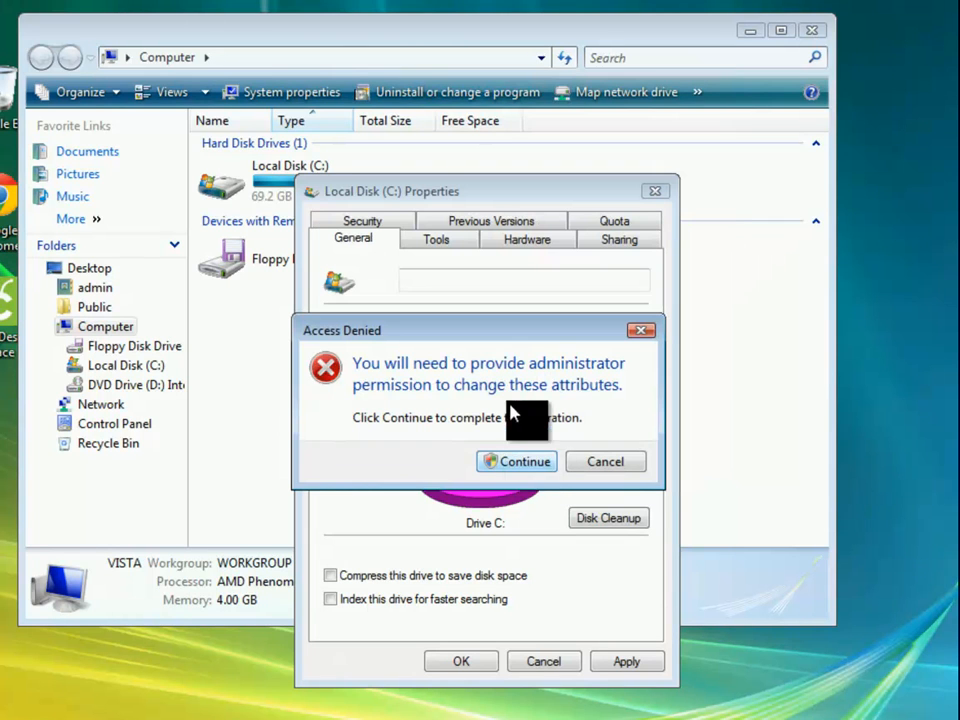
pyautogui.click(517, 461)
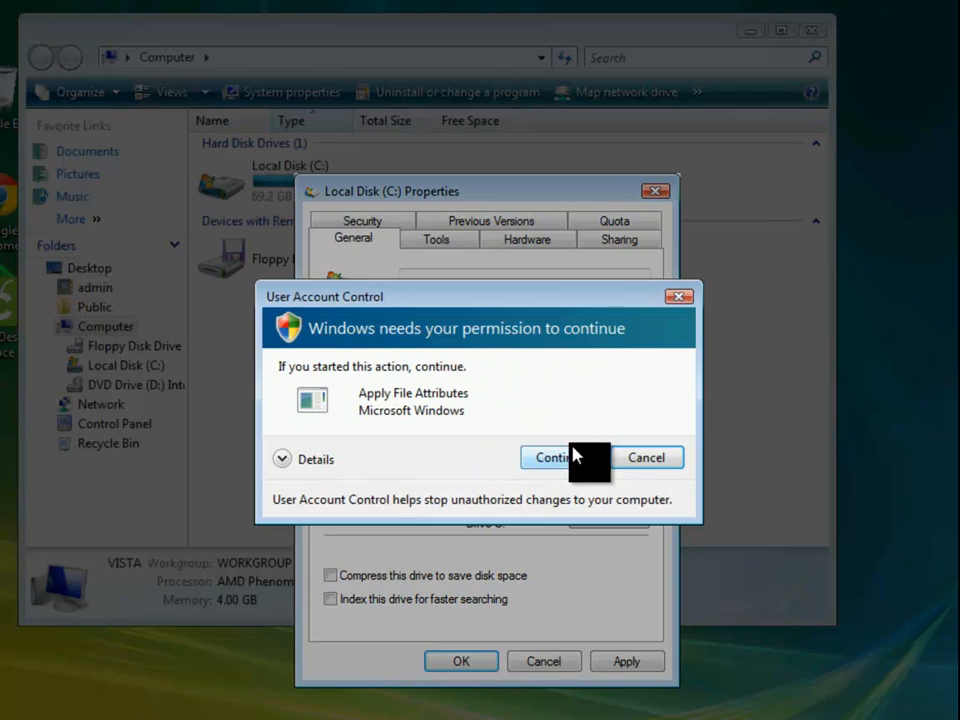
pyautogui.click(551, 457)
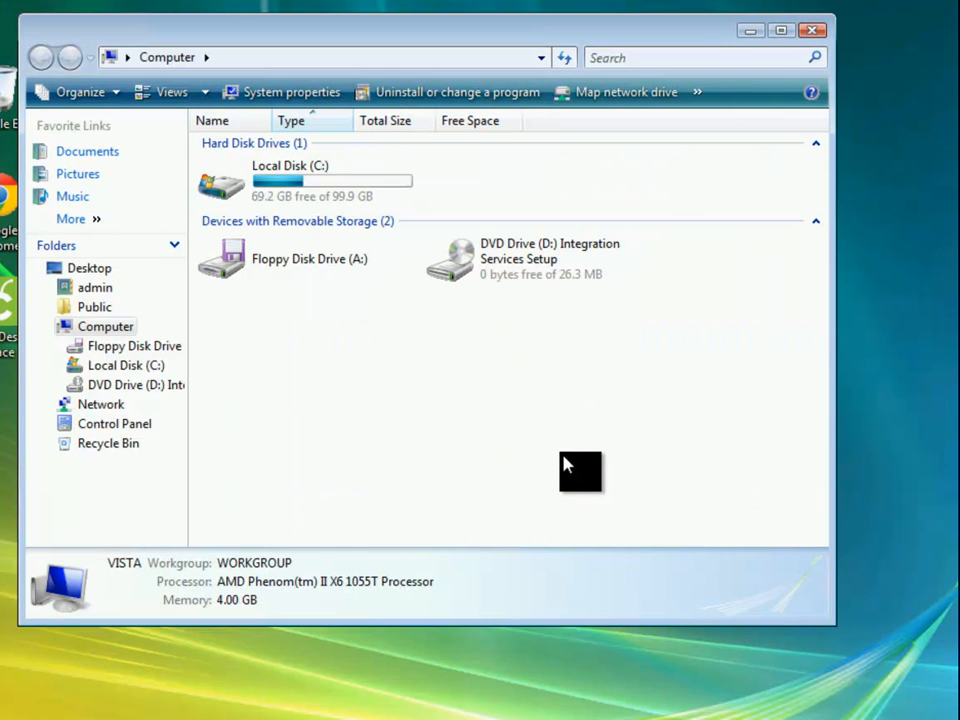
pyautogui.click(812, 29)
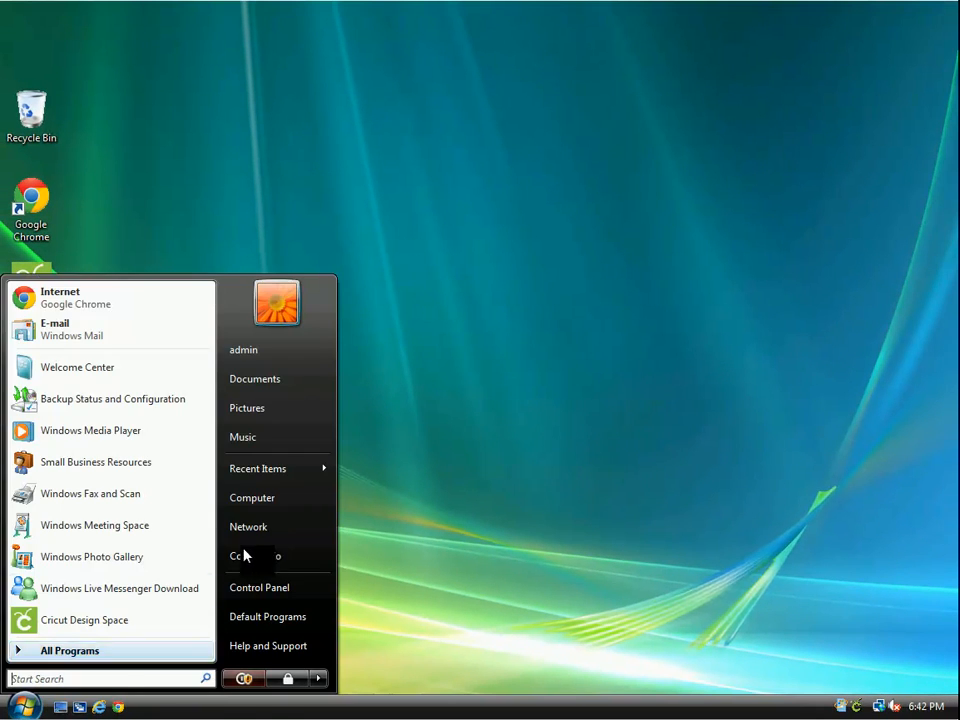
# Step: Open Control Panel from the Start menu and scroll down its view
pyautogui.click(259, 587)
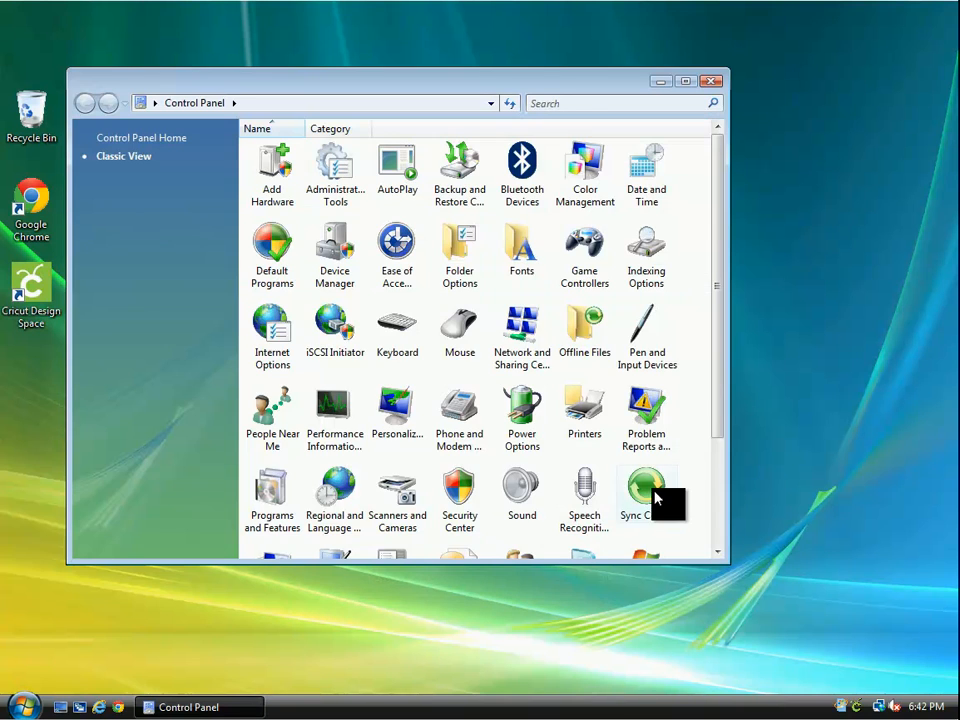
pyautogui.scroll(-3)
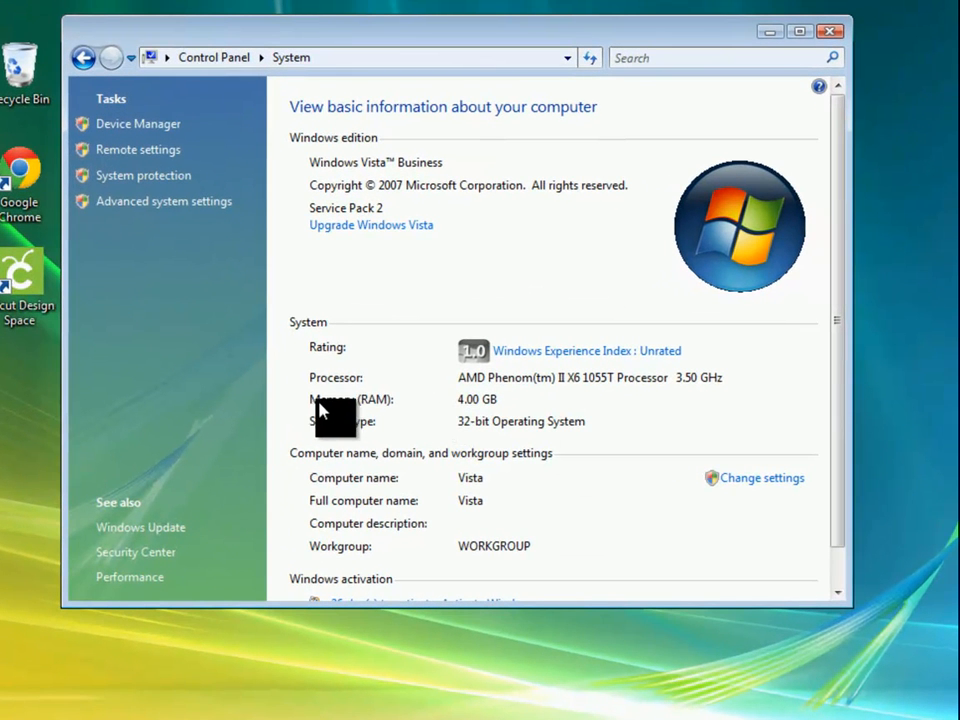
pyautogui.moveTo(480, 415)
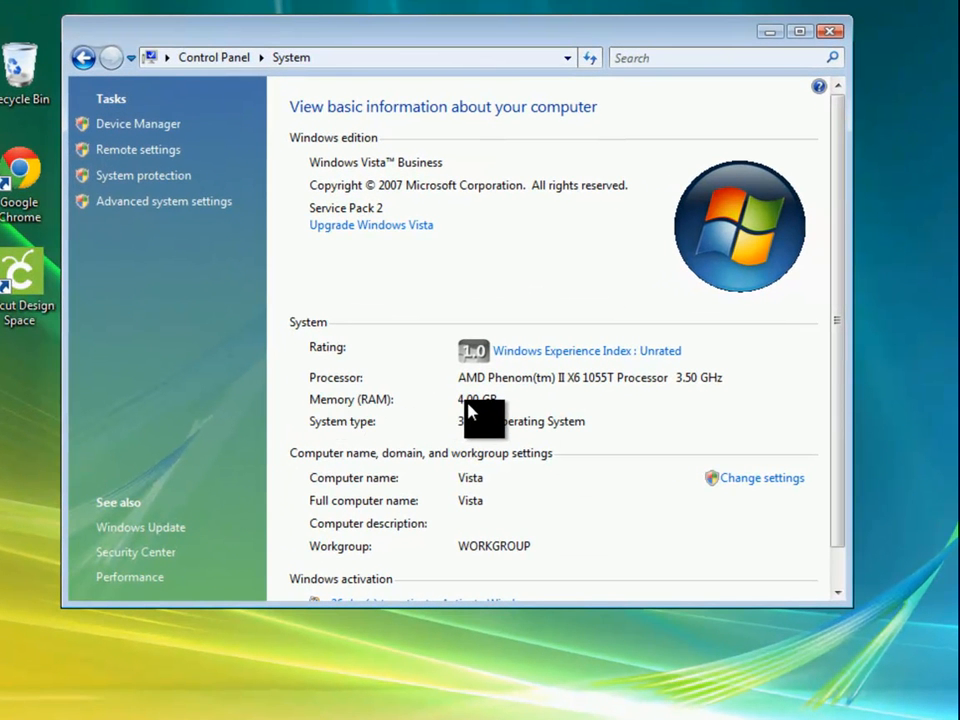
pyautogui.moveTo(505, 415)
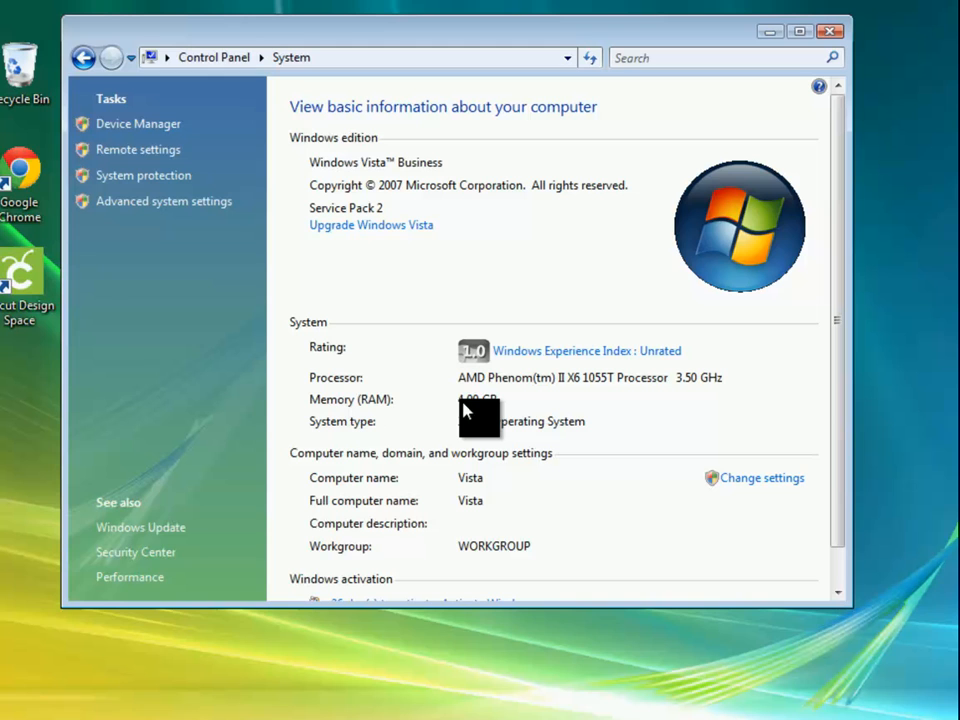
pyautogui.moveTo(480, 415)
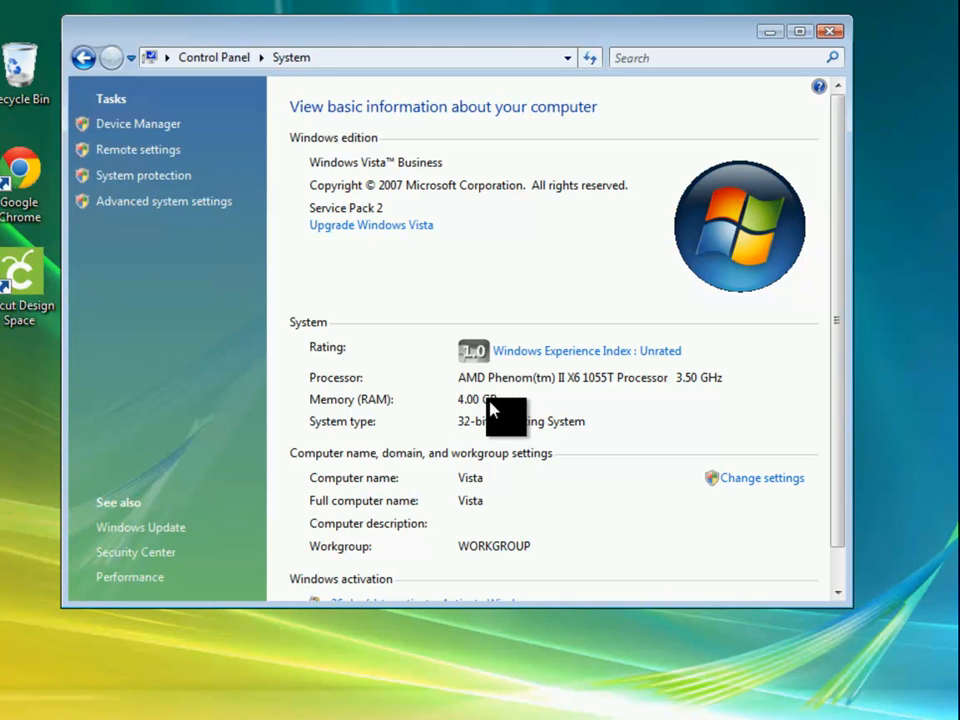
pyautogui.moveTo(163, 201)
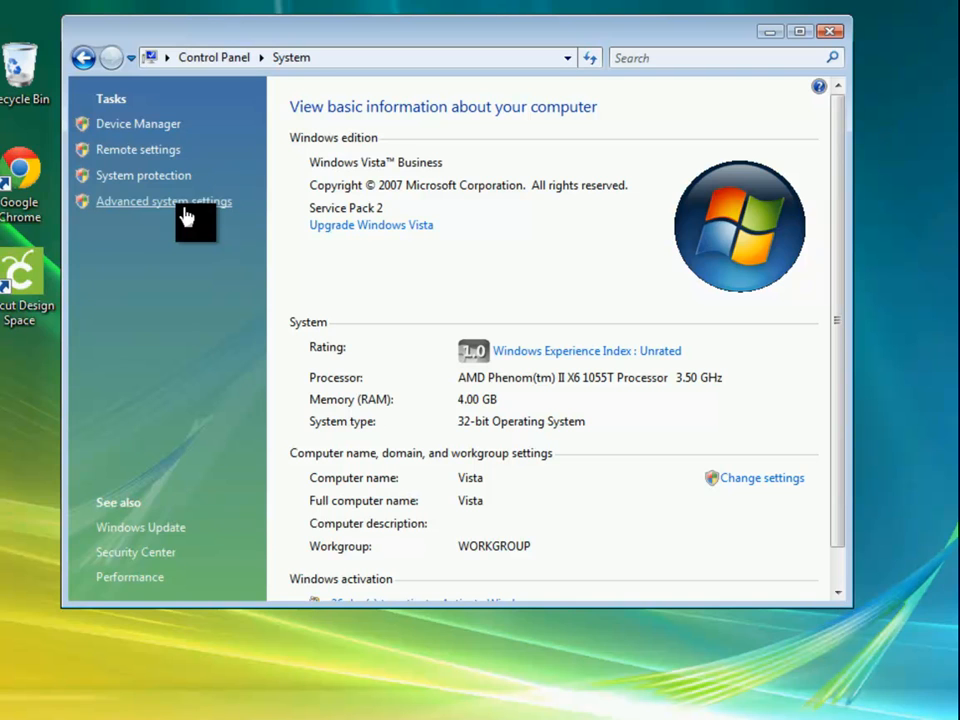
# Step: Request Advanced system settings from the System page's Tasks pane
pyautogui.click(163, 201)
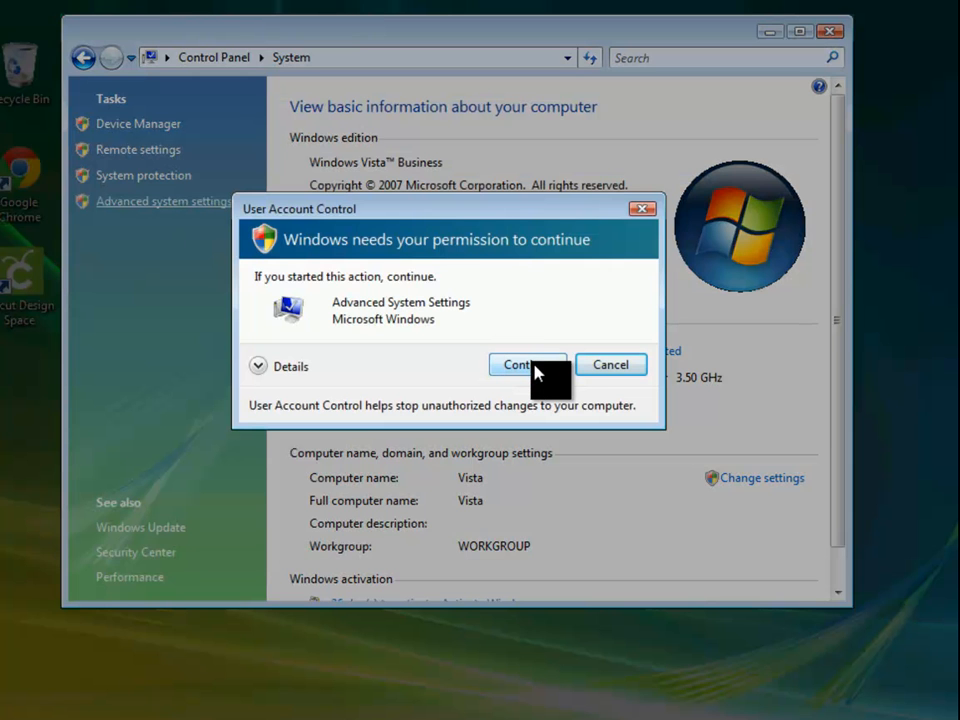
# Step: Approve the prompt and open Performance Options' Advanced tab showing the 4266 MB paging file
pyautogui.click(518, 364)
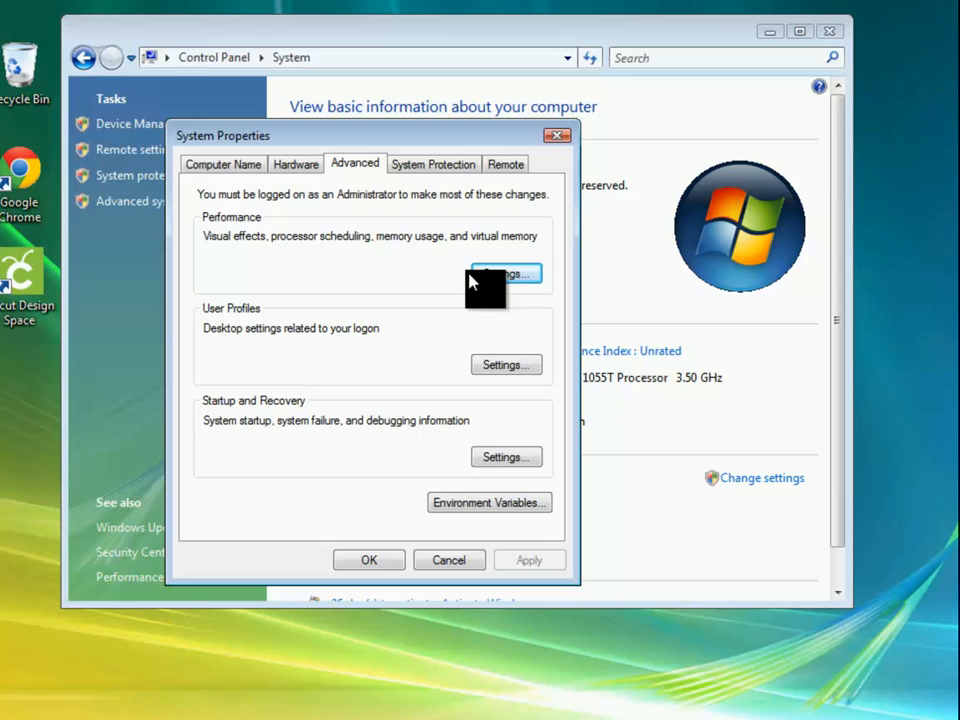
pyautogui.click(505, 274)
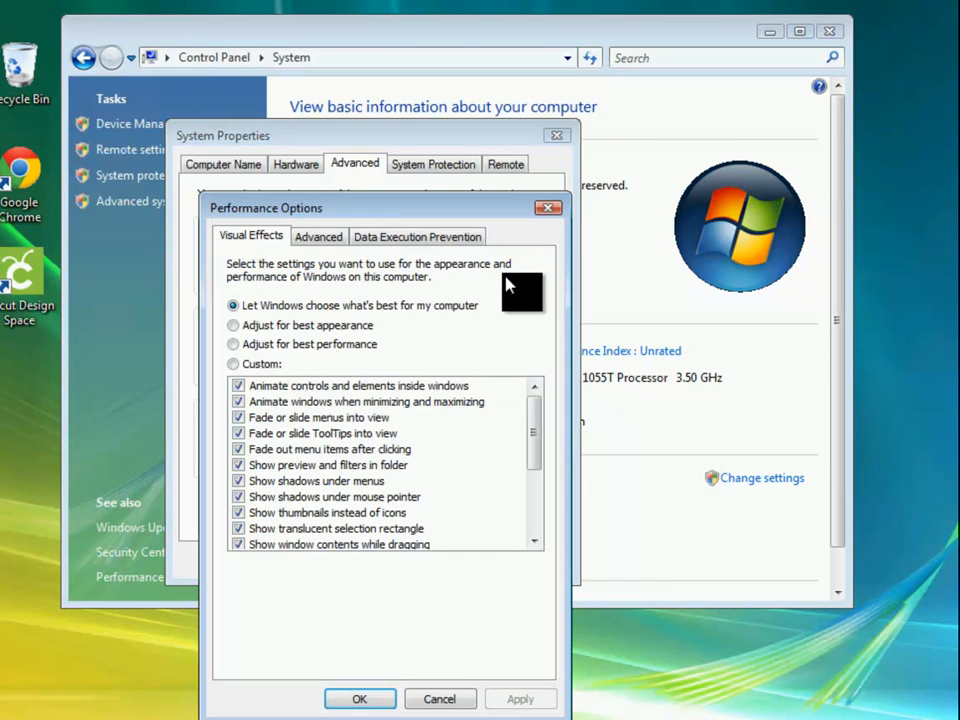
pyautogui.click(318, 236)
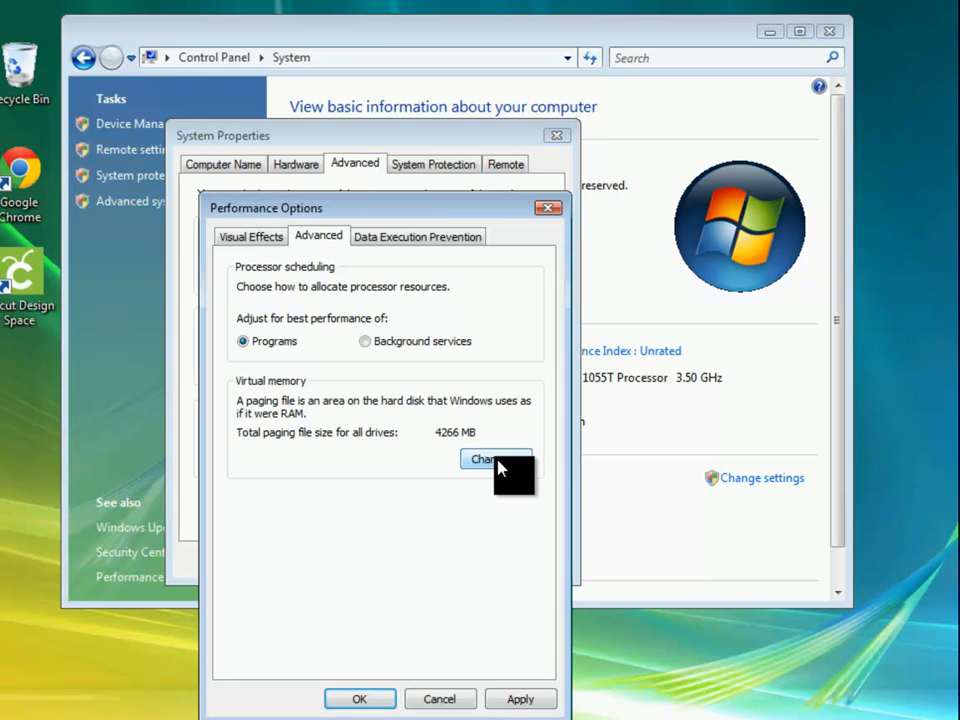
# Step: Turn off automatic paging management and enter a custom 8000 MB paging file size for C:
pyautogui.click(490, 459)
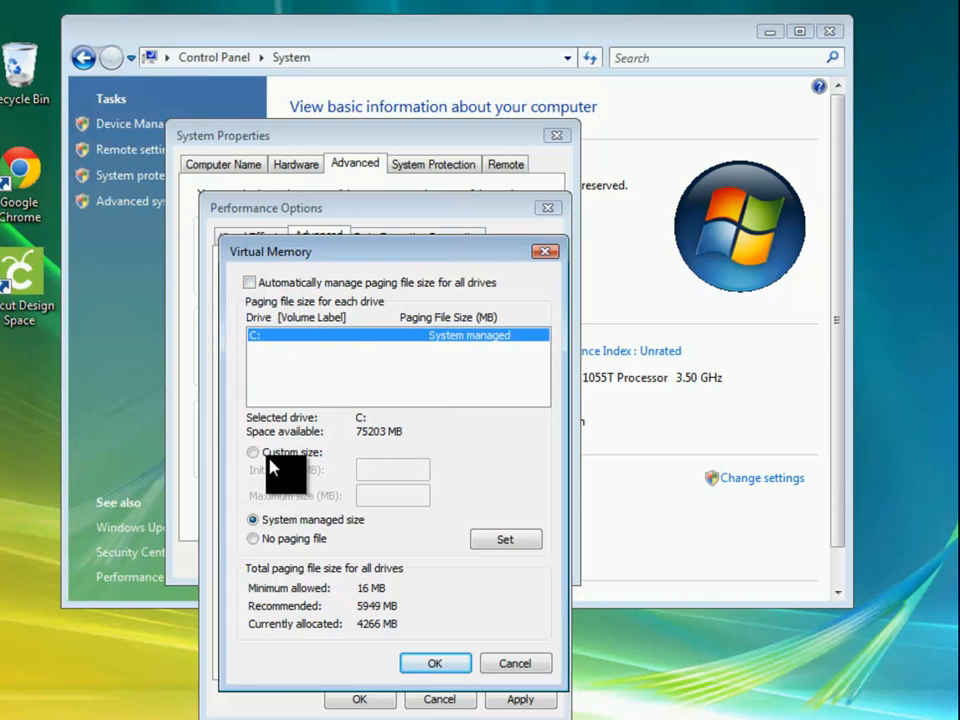
pyautogui.click(253, 452)
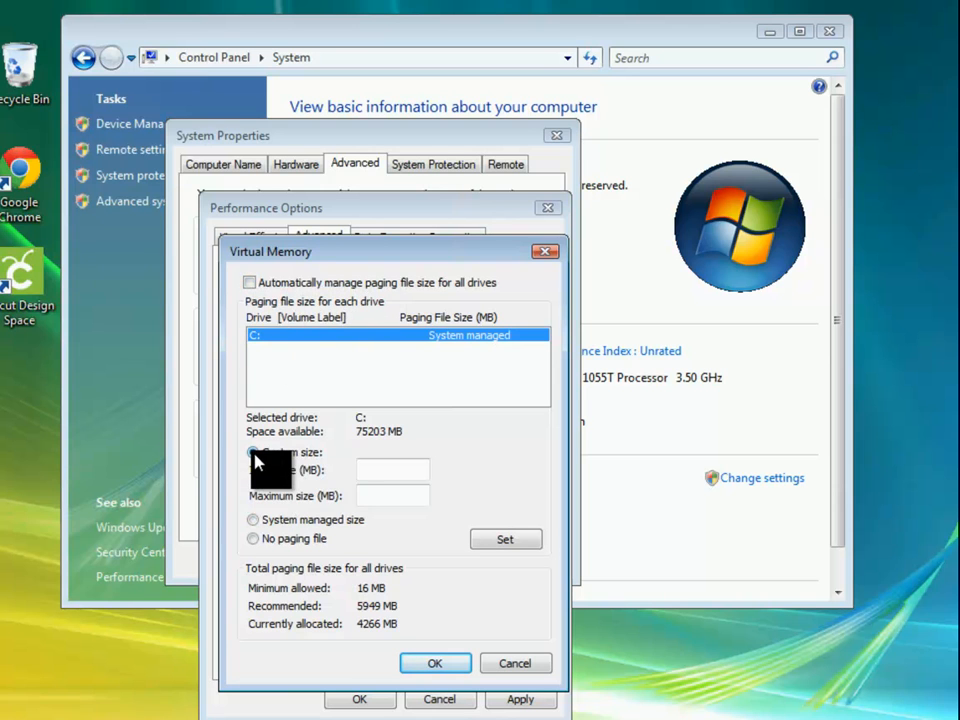
pyautogui.click(253, 452)
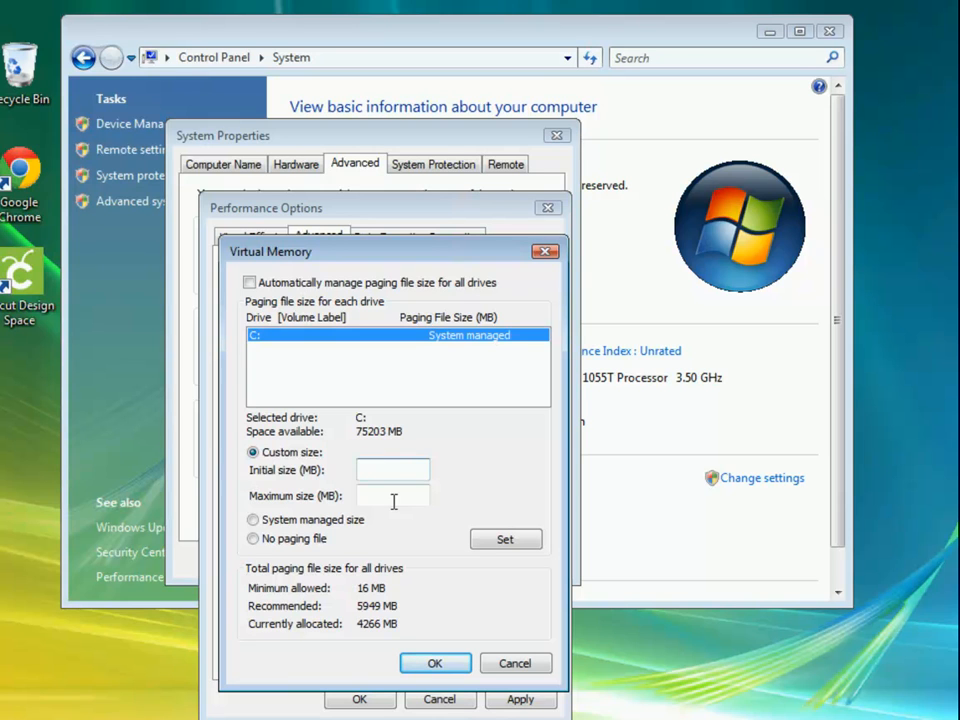
pyautogui.write('8000')
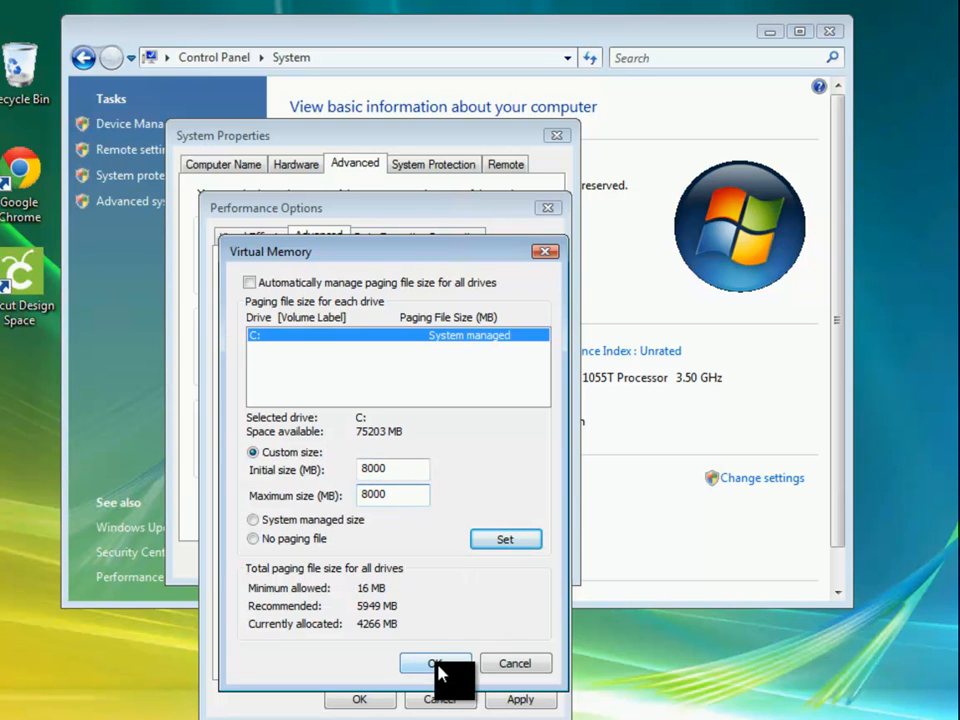
# Step: Confirm the Virtual Memory and Performance Options dialogs
pyautogui.click(435, 663)
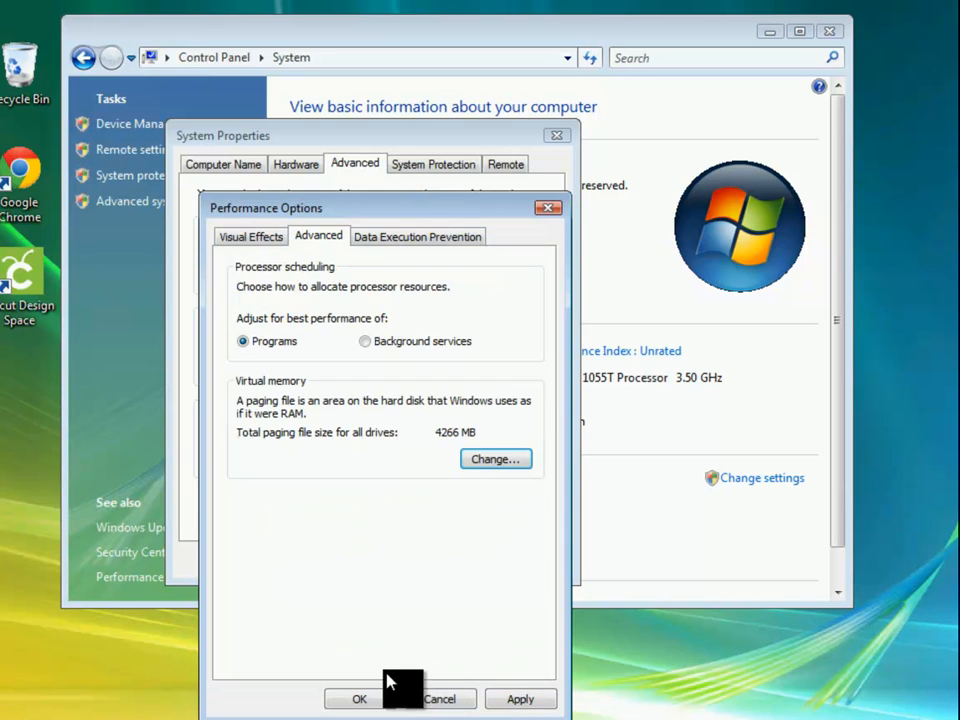
pyautogui.click(359, 698)
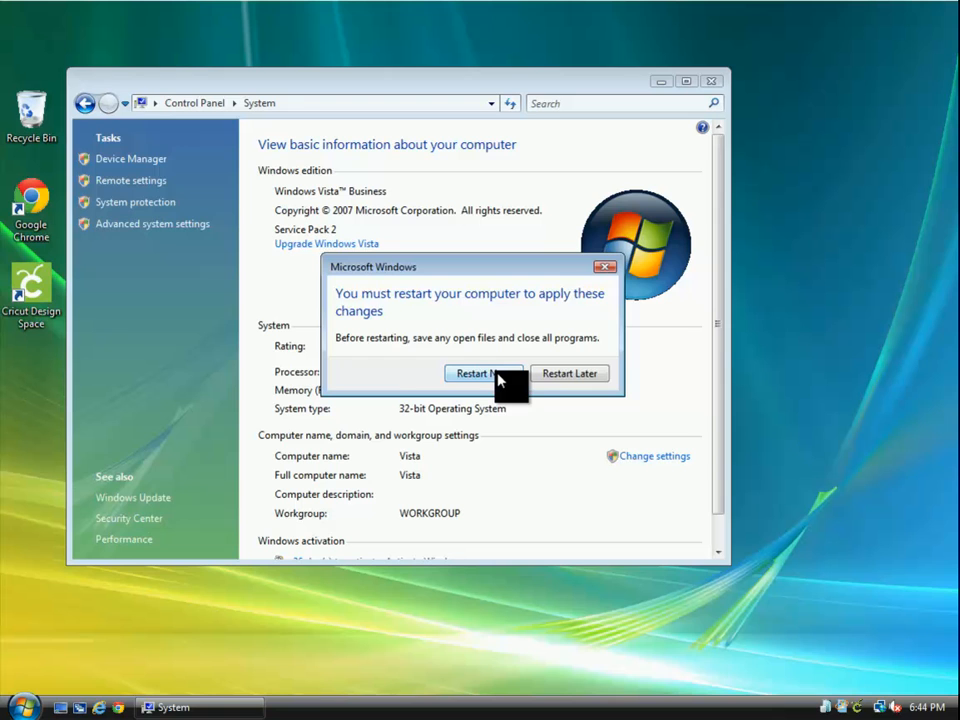
# Step: Choose Restart Now and wait for the empty desktop to return
pyautogui.click(478, 373)
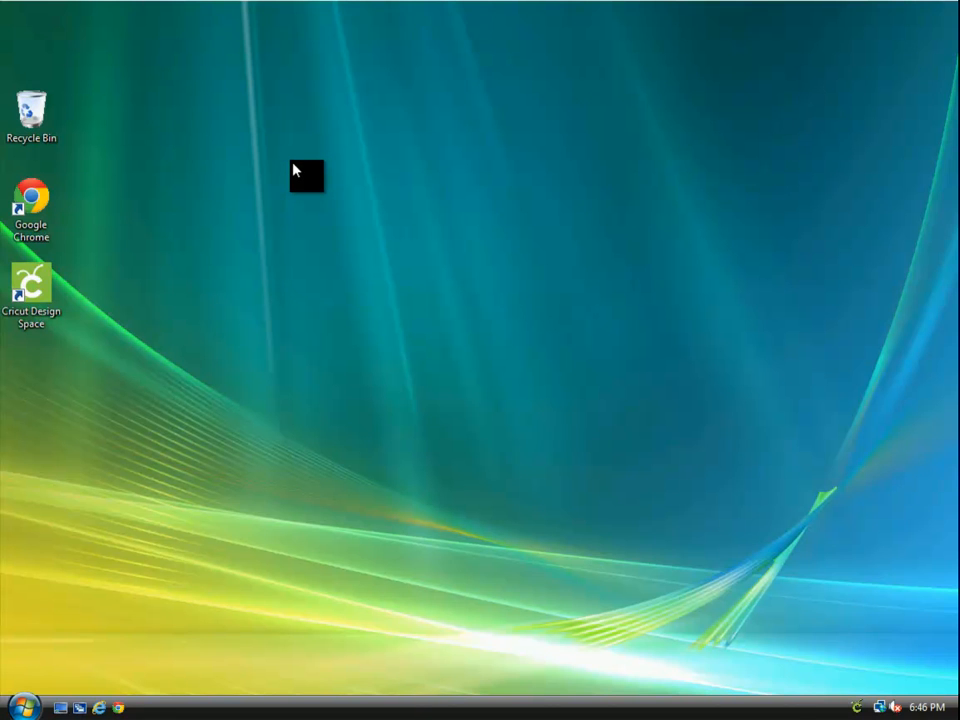
pyautogui.moveTo(335, 218)
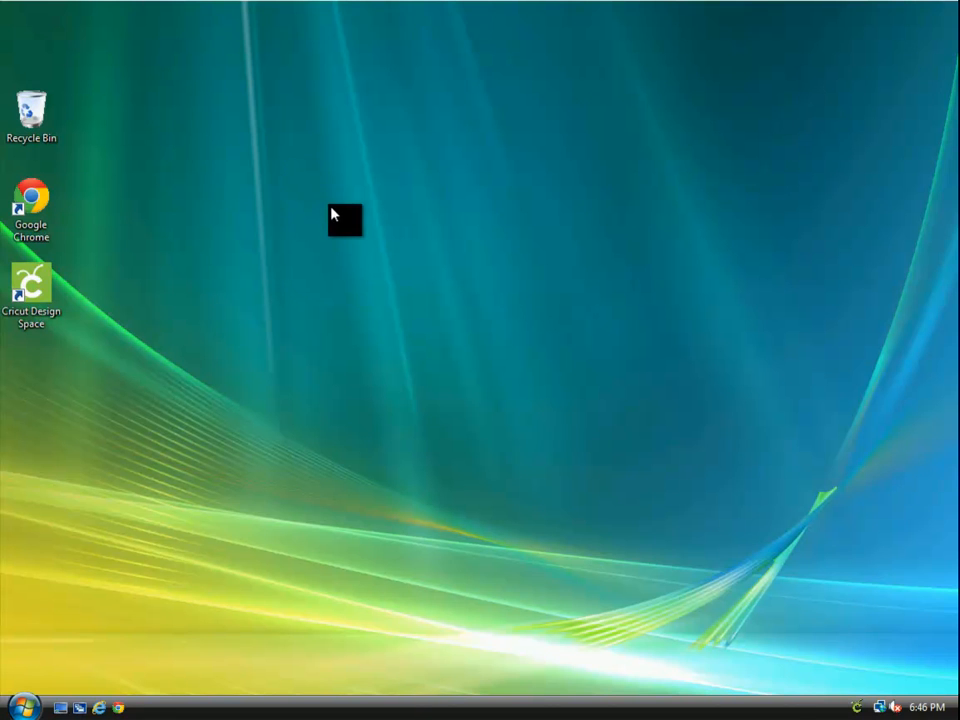